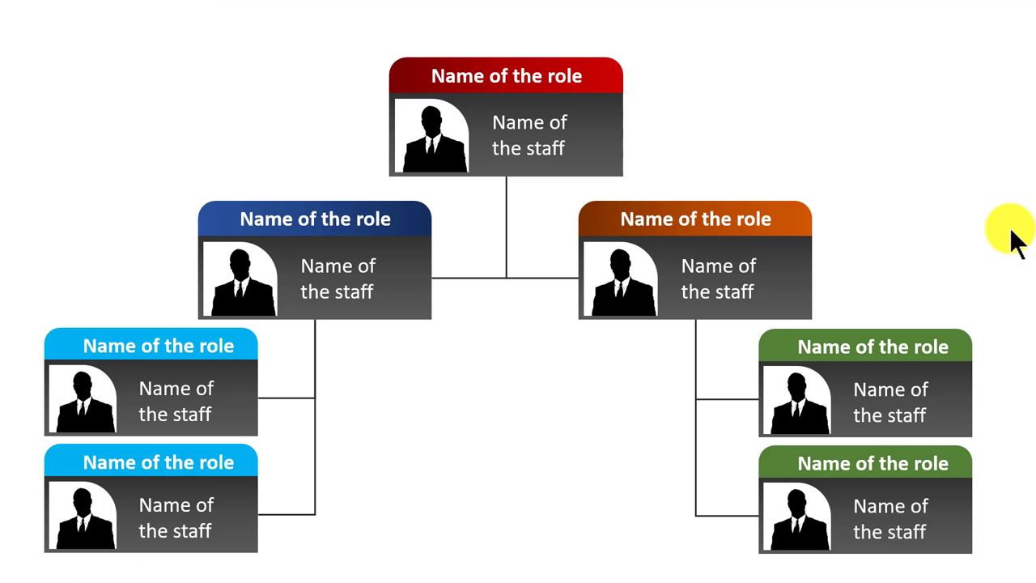
{"action": "mouse_move", "coordinate": [593, 545]}
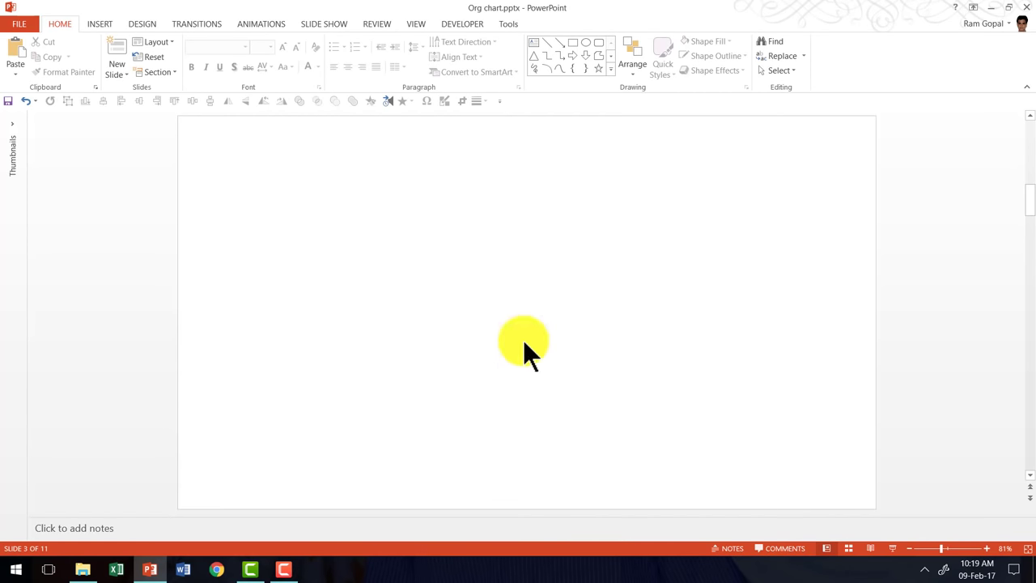
{"action": "mouse_move", "coordinate": [690, 202]}
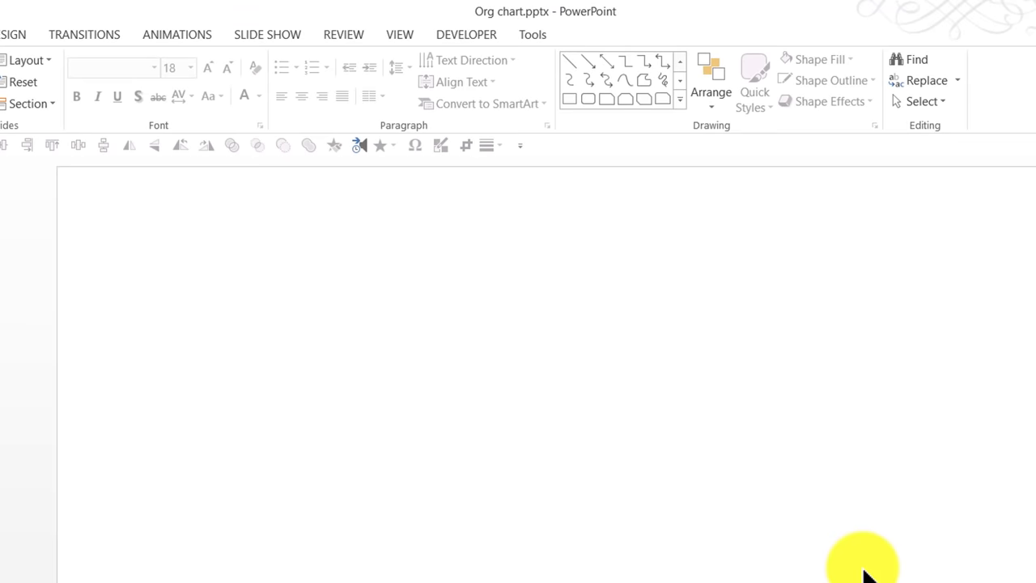
Step: Draw a blue rectangle mid-slide and pick the Round Single Corner Rectangle shape
{"action": "left_click", "coordinate": [680, 103]}
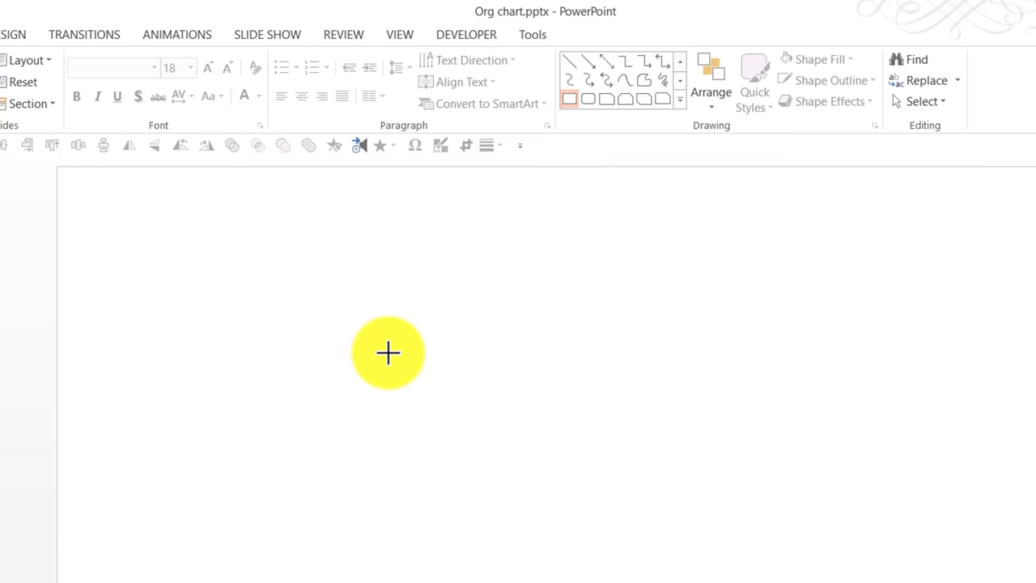
{"action": "left_click_drag", "start_coordinate": [389, 352], "coordinate": [616, 464]}
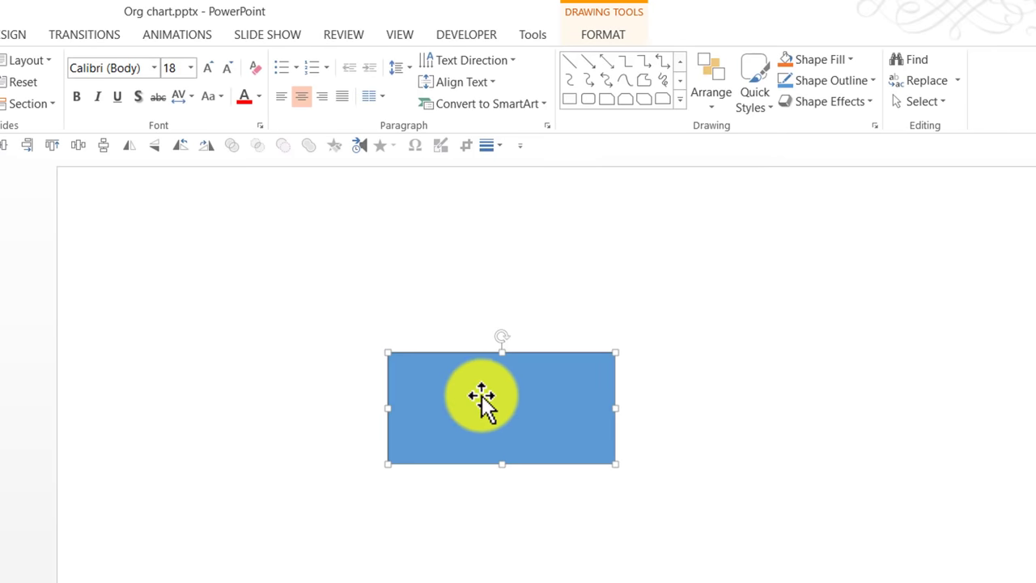
{"action": "left_click", "coordinate": [797, 563]}
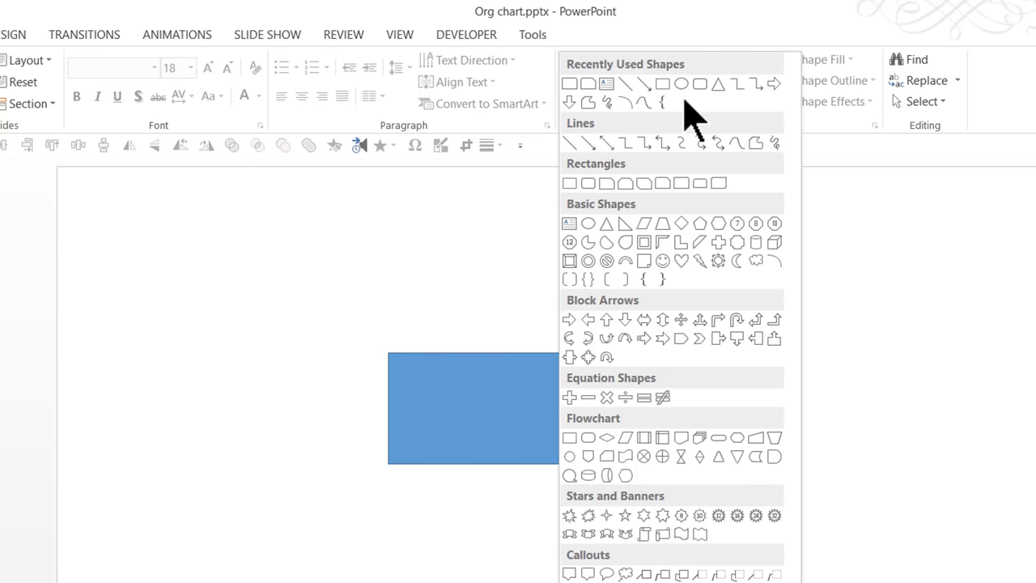
{"action": "mouse_move", "coordinate": [680, 183]}
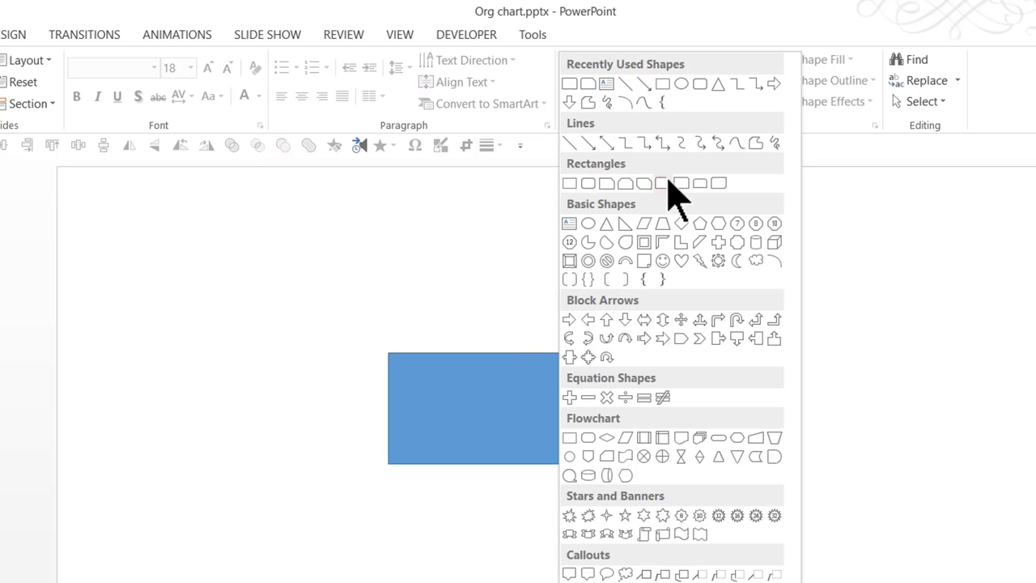
{"action": "mouse_move", "coordinate": [681, 183]}
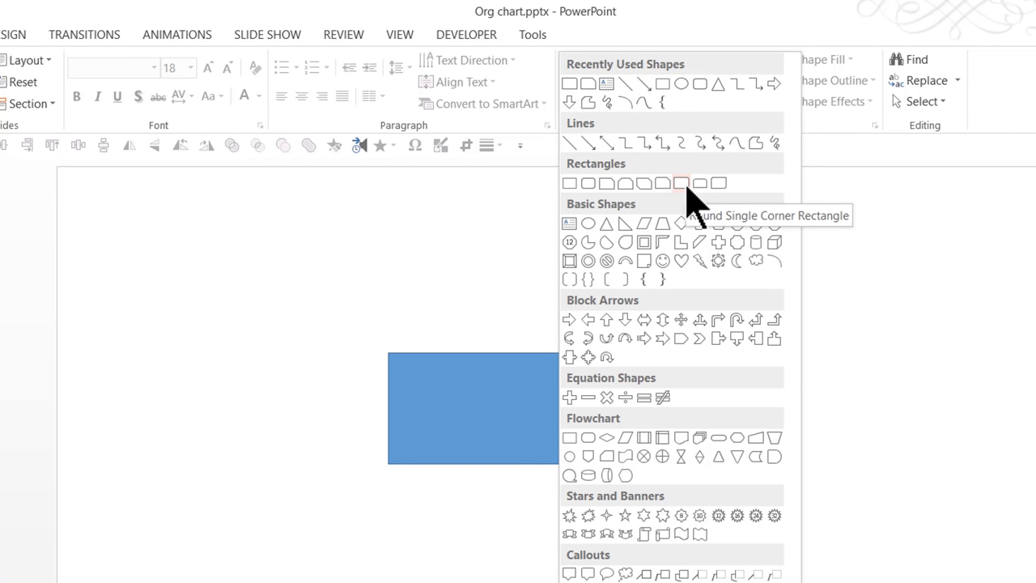
{"action": "left_click", "coordinate": [682, 183]}
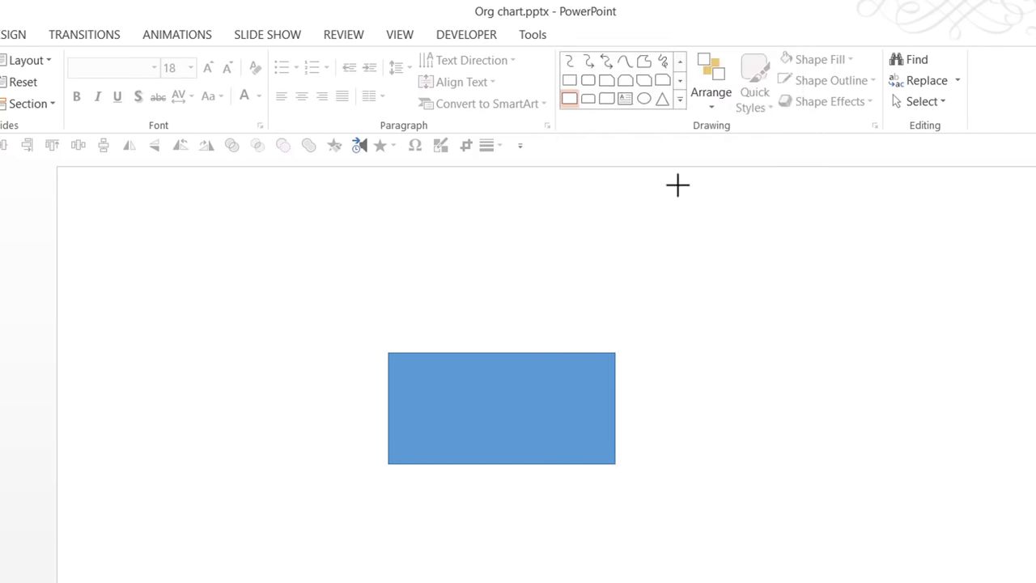
{"action": "mouse_move", "coordinate": [399, 361]}
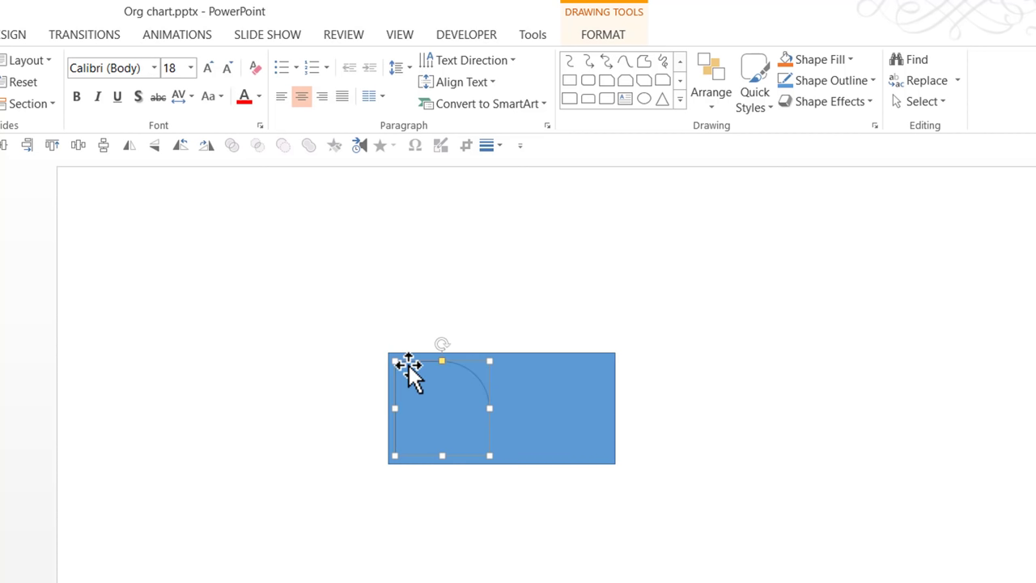
{"action": "mouse_move", "coordinate": [433, 369]}
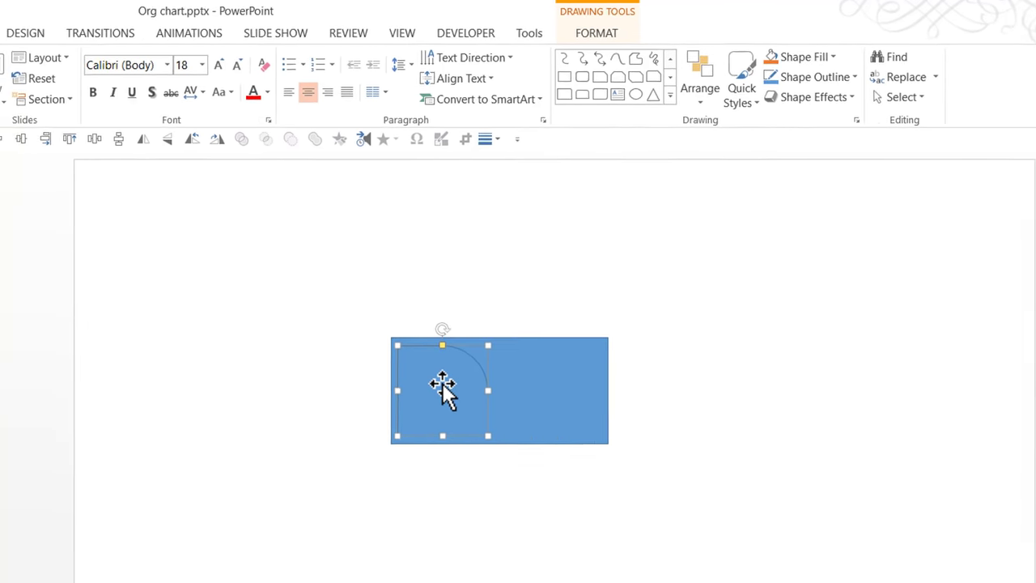
Step: Fill the rounded-corner shape with the Lady executive.png picture through Format Shape
{"action": "right_click", "coordinate": [443, 385]}
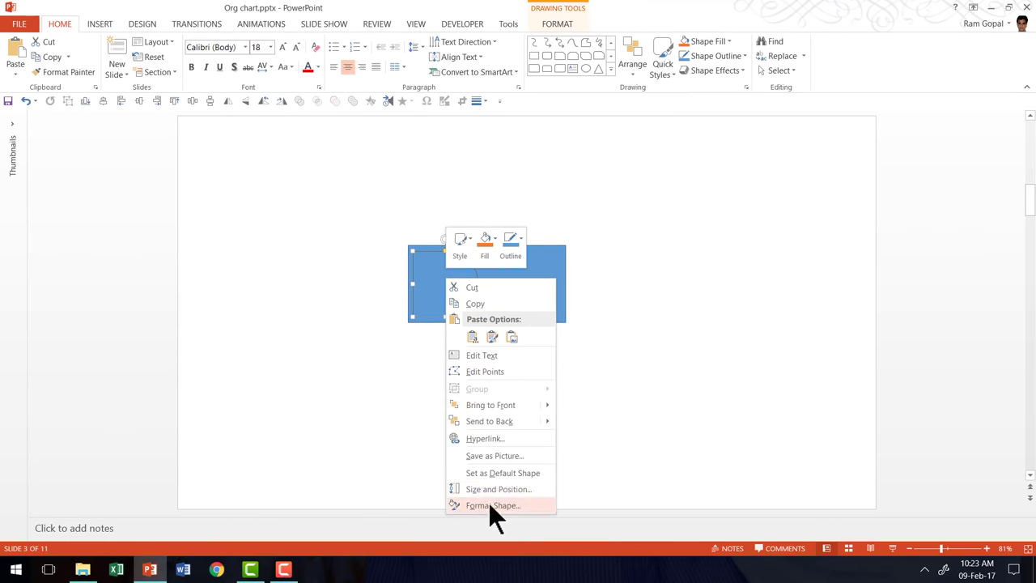
{"action": "left_click", "coordinate": [493, 505]}
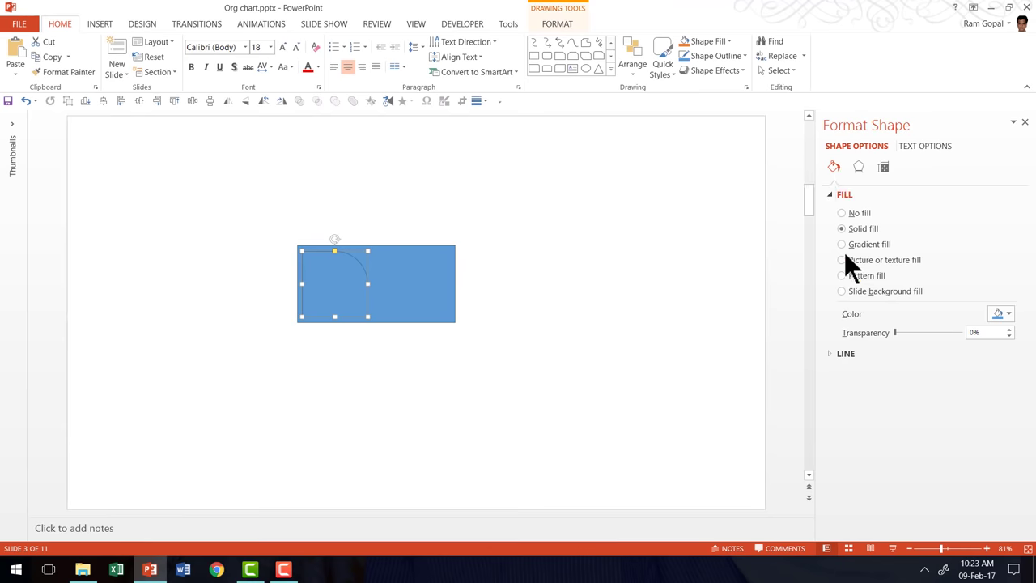
{"action": "left_click", "coordinate": [842, 260]}
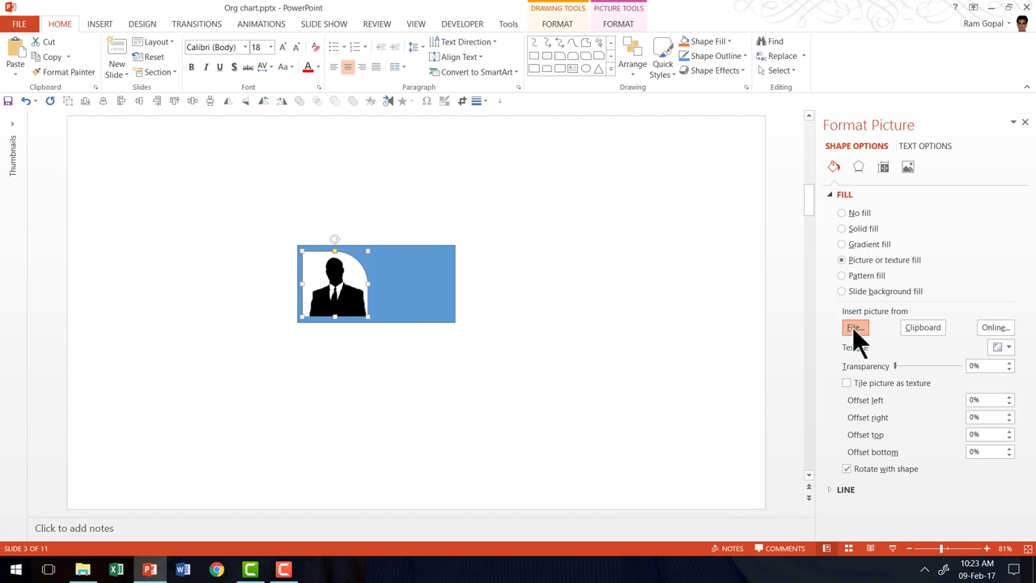
{"action": "left_click", "coordinate": [855, 327]}
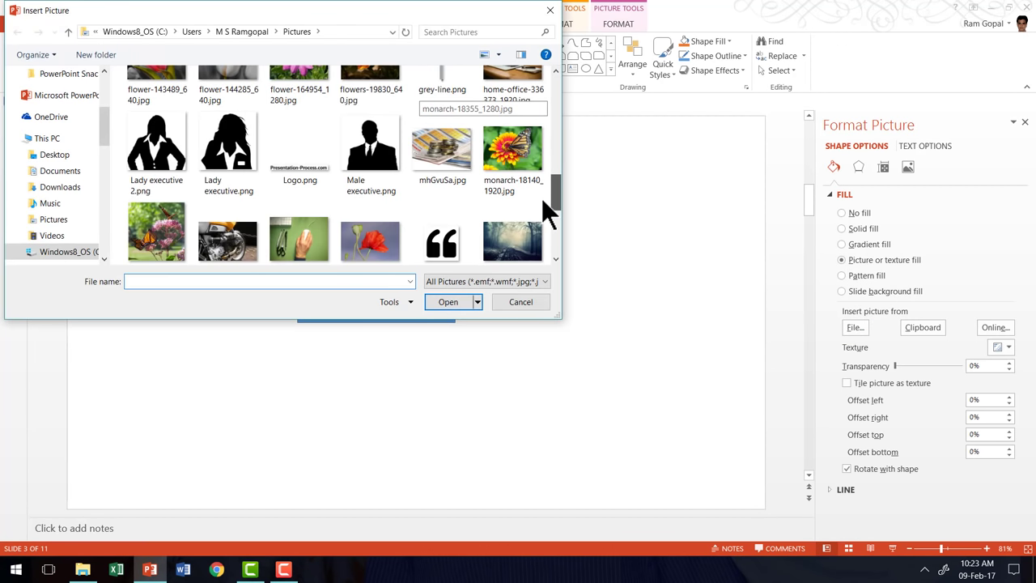
{"action": "left_click", "coordinate": [228, 142]}
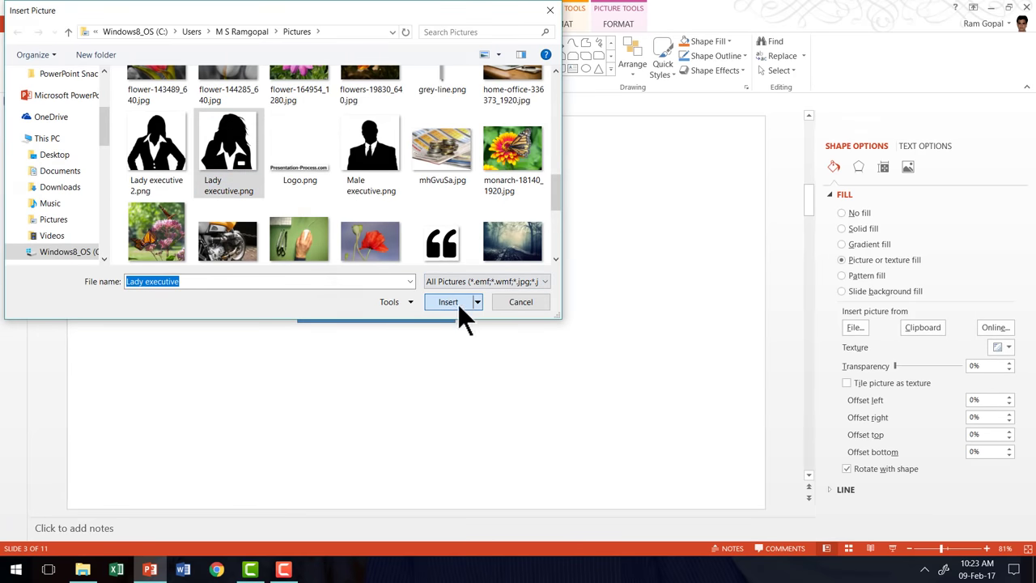
{"action": "left_click", "coordinate": [448, 301]}
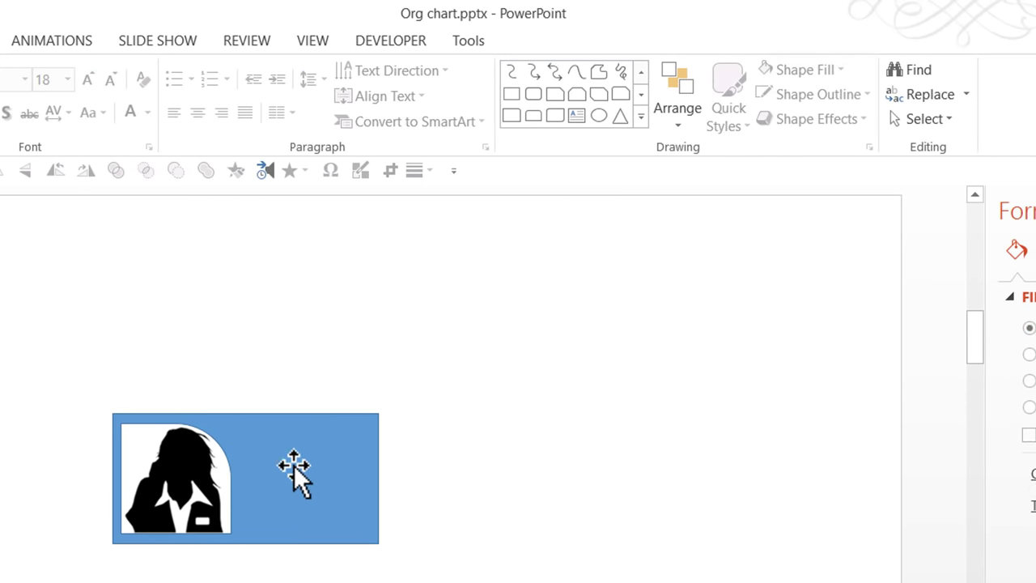
{"action": "mouse_move", "coordinate": [577, 115]}
{"action": "type", "text": "Nam"}
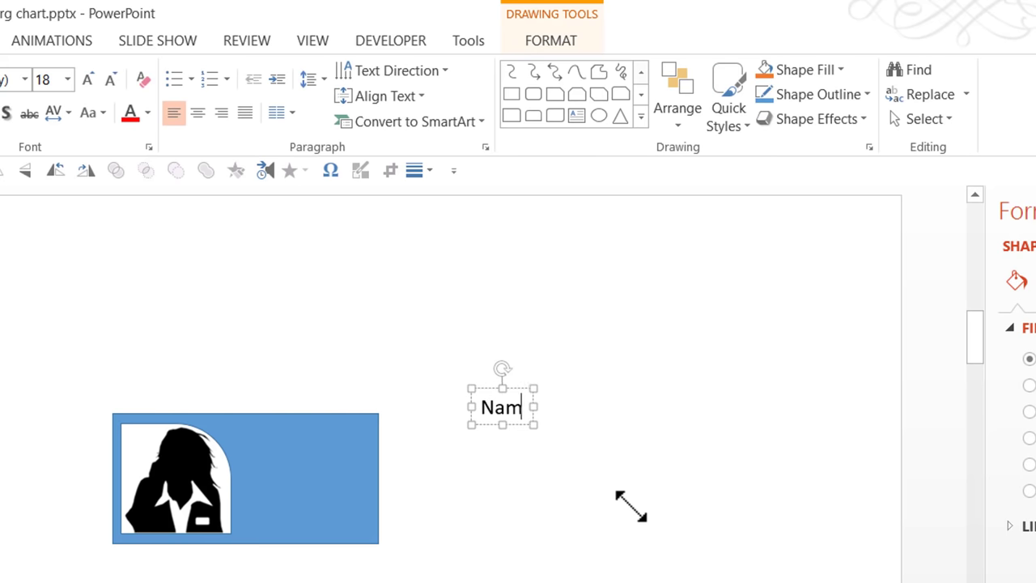
Step: Add a 'Name of the staff' caption inside the rectangle beside the silhouette
{"action": "type", "text": "e of the staff"}
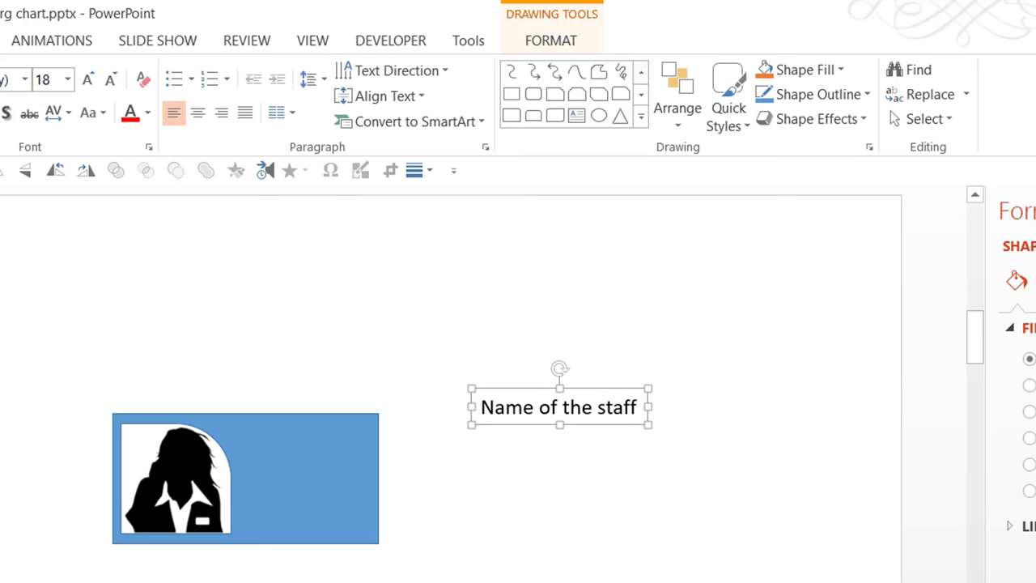
{"action": "left_click_drag", "start_coordinate": [559, 408], "coordinate": [355, 478]}
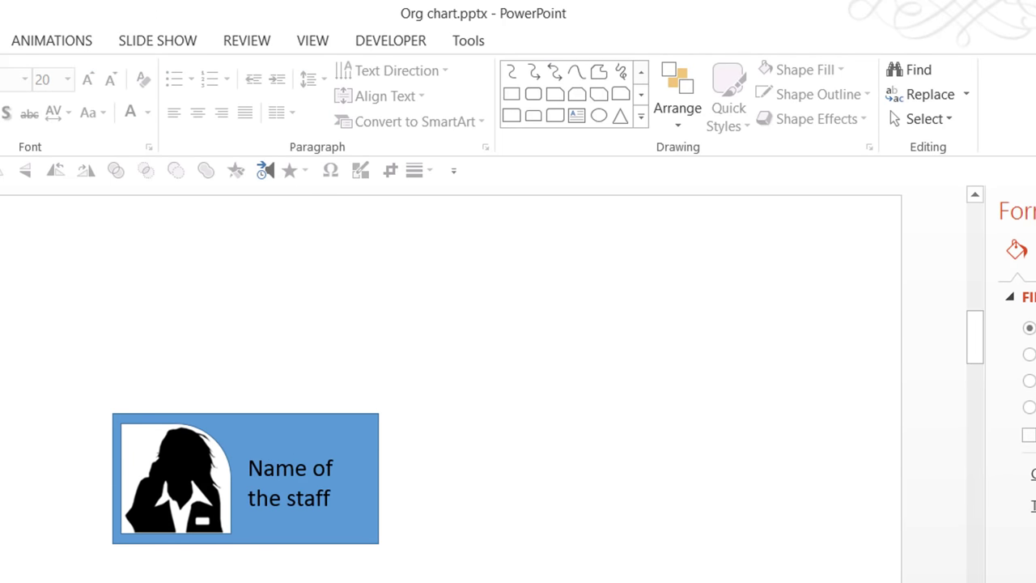
{"action": "mouse_move", "coordinate": [332, 396]}
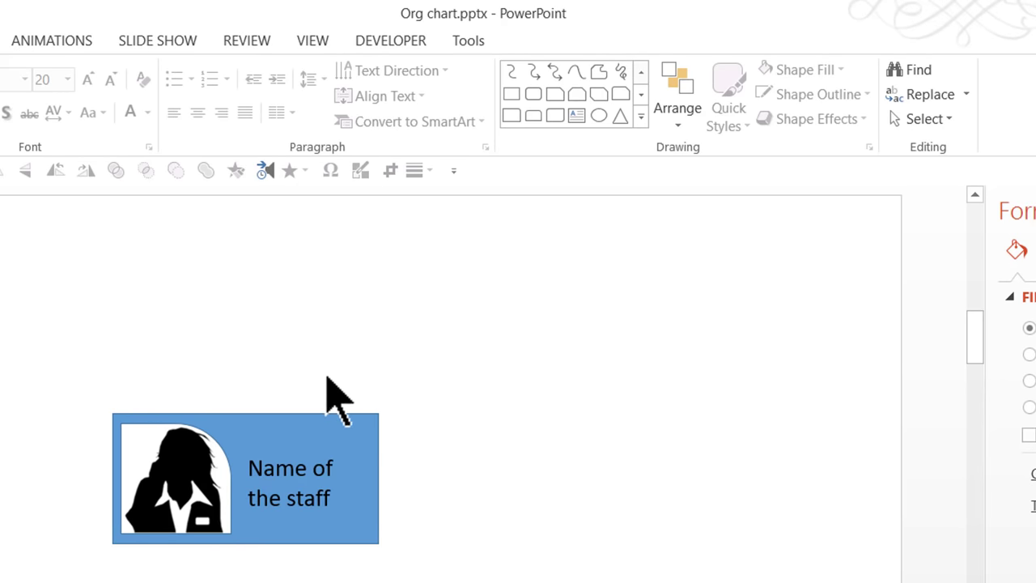
{"action": "mouse_move", "coordinate": [219, 421]}
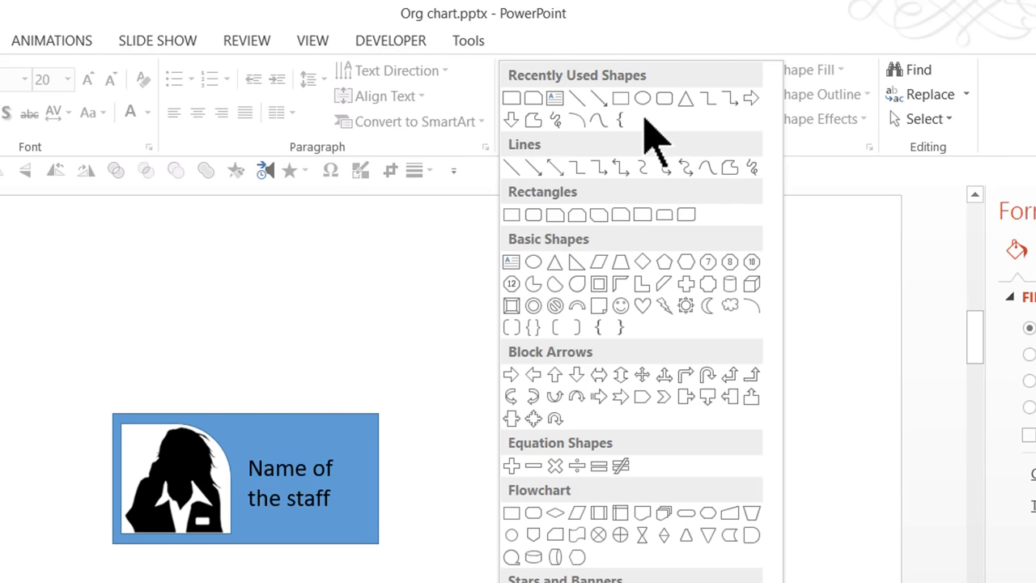
{"action": "mouse_move", "coordinate": [664, 215]}
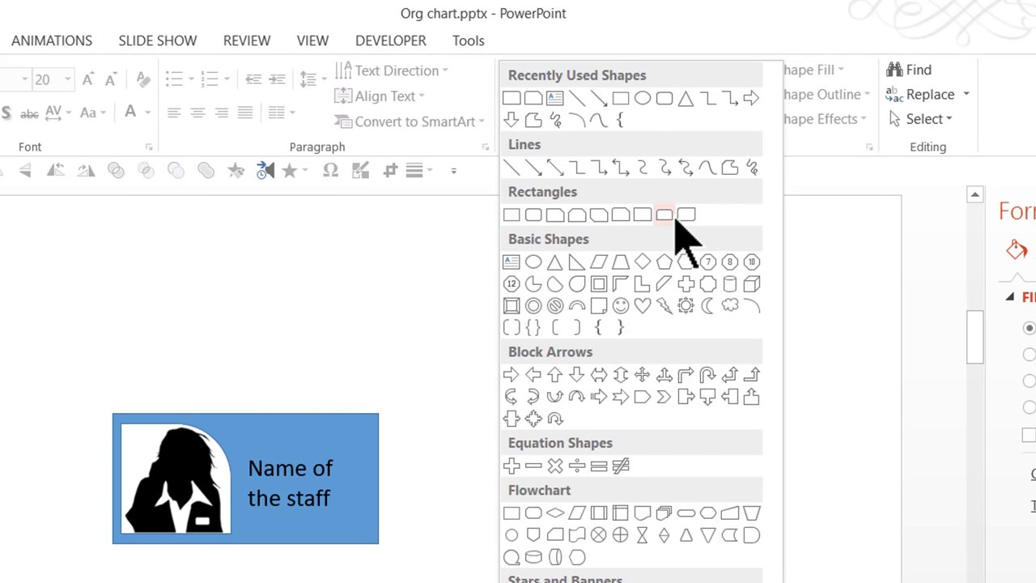
{"action": "mouse_move", "coordinate": [665, 215]}
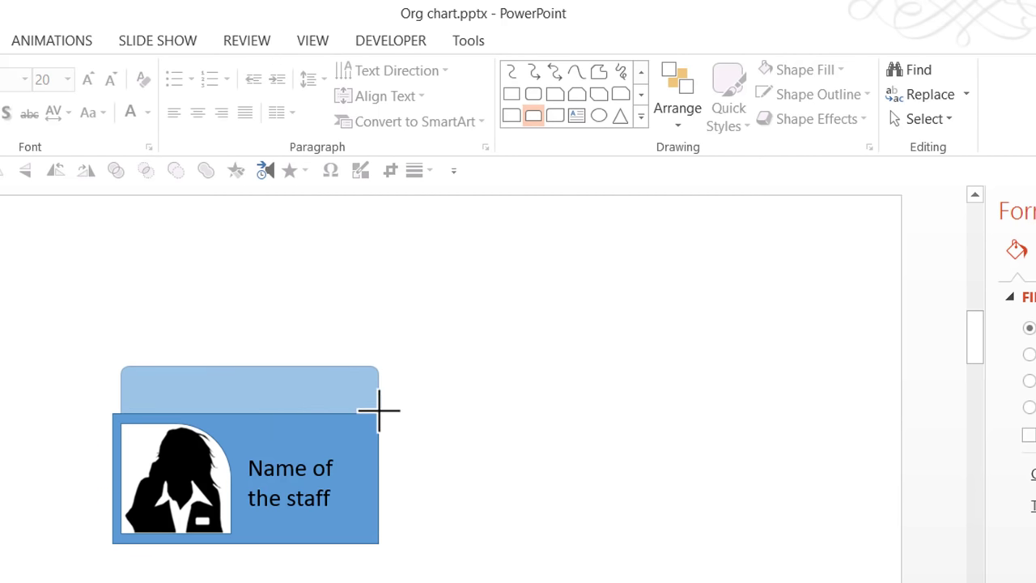
Step: Draw a Round Same Side Corner Rectangle header across the staff box's top edge
{"action": "left_click", "coordinate": [249, 387]}
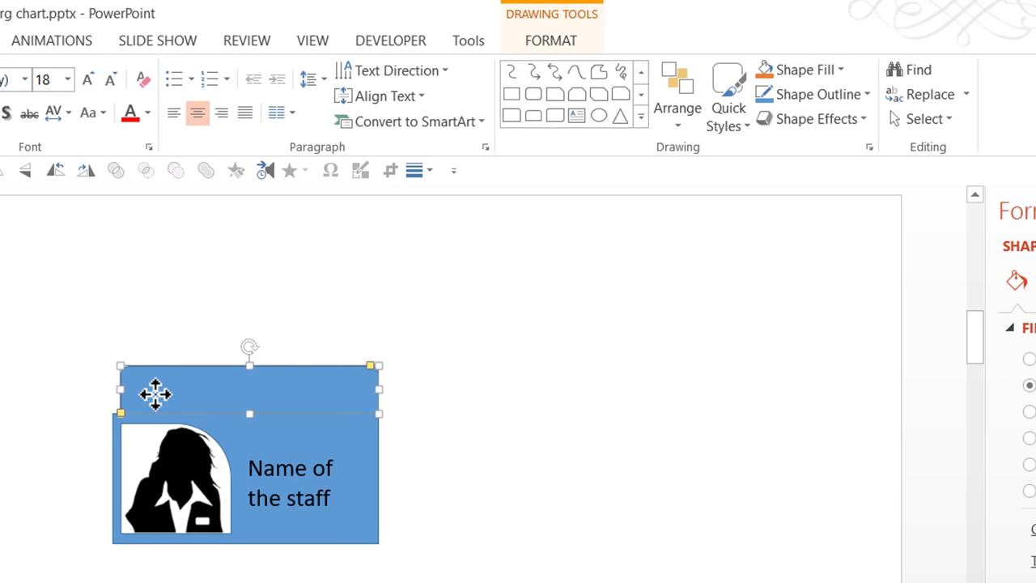
{"action": "mouse_move", "coordinate": [374, 376]}
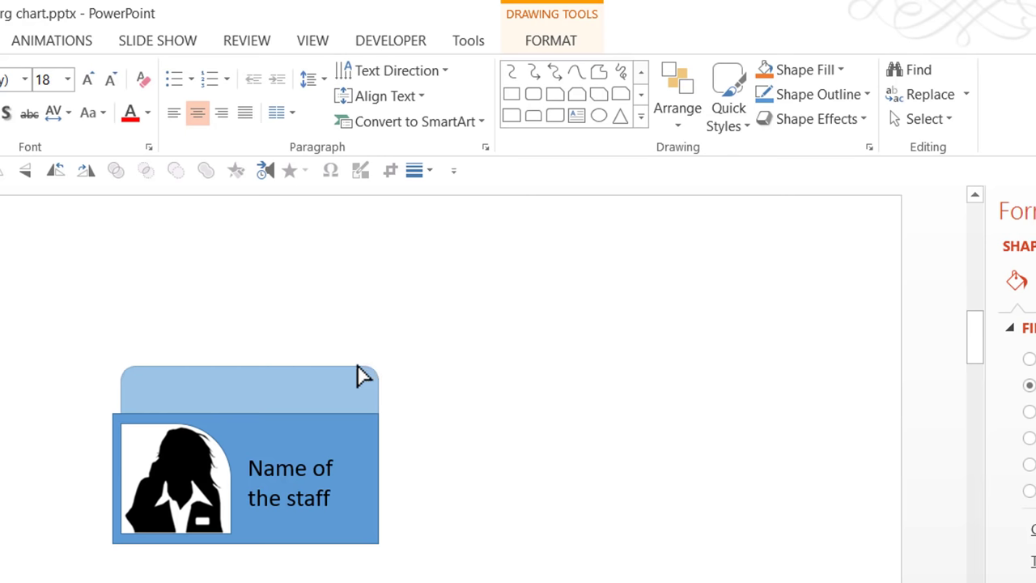
{"action": "left_click", "coordinate": [247, 393]}
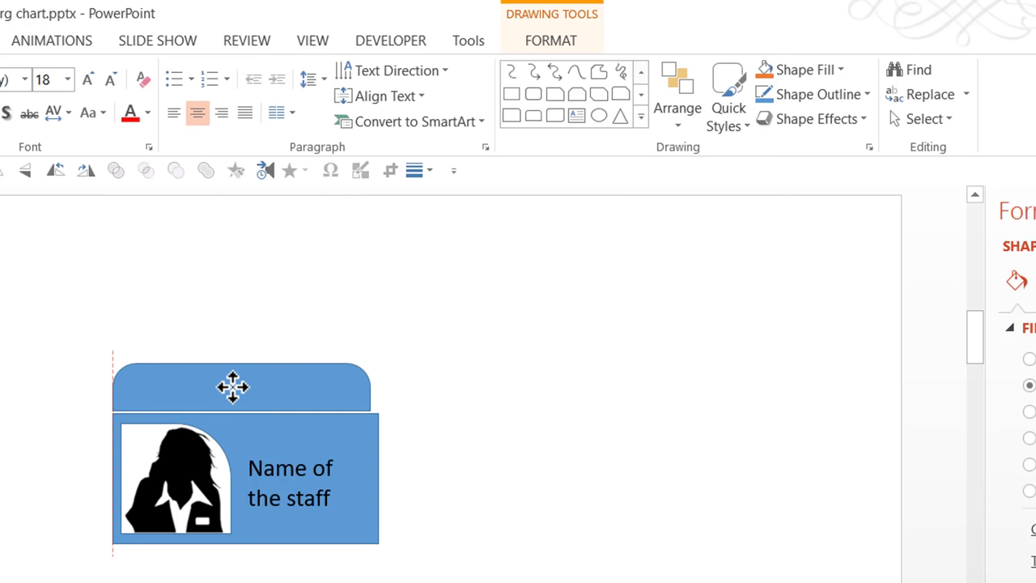
{"action": "left_click", "coordinate": [240, 387]}
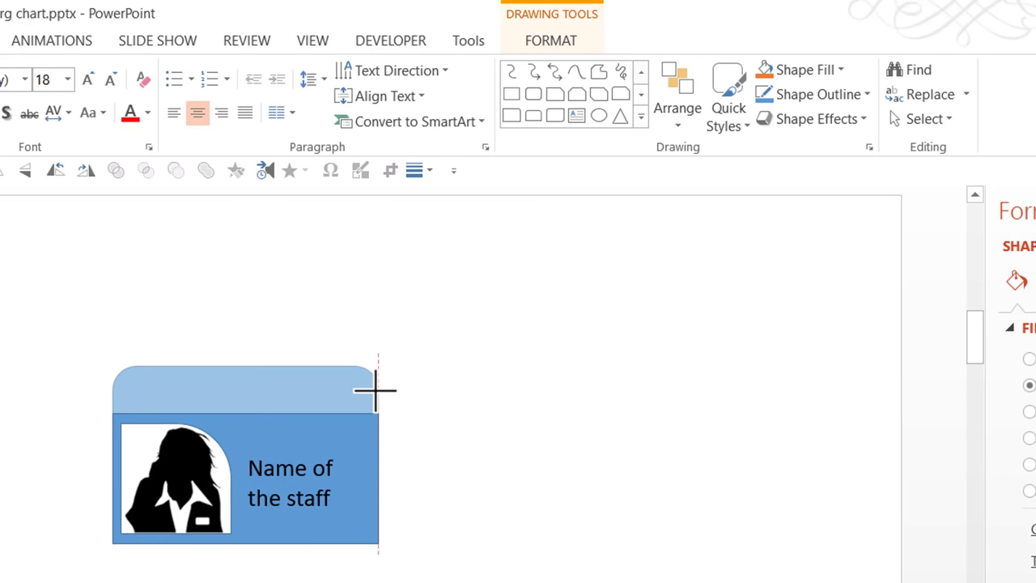
{"action": "left_click", "coordinate": [243, 389]}
{"action": "type", "text": "Name of the position"}
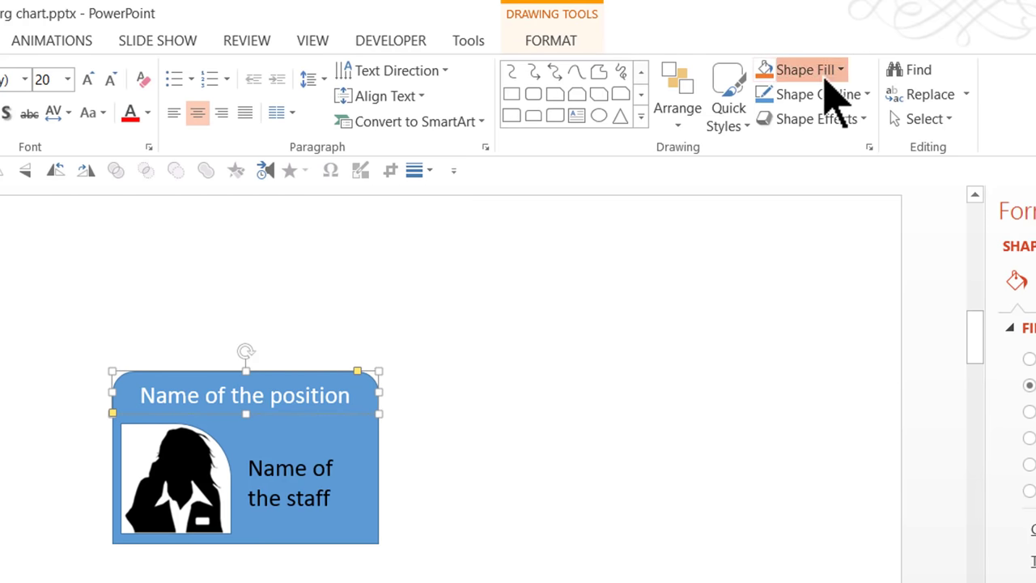
Step: Give the header a dark orange fill with no outline and the box light peach
{"action": "left_click", "coordinate": [801, 69]}
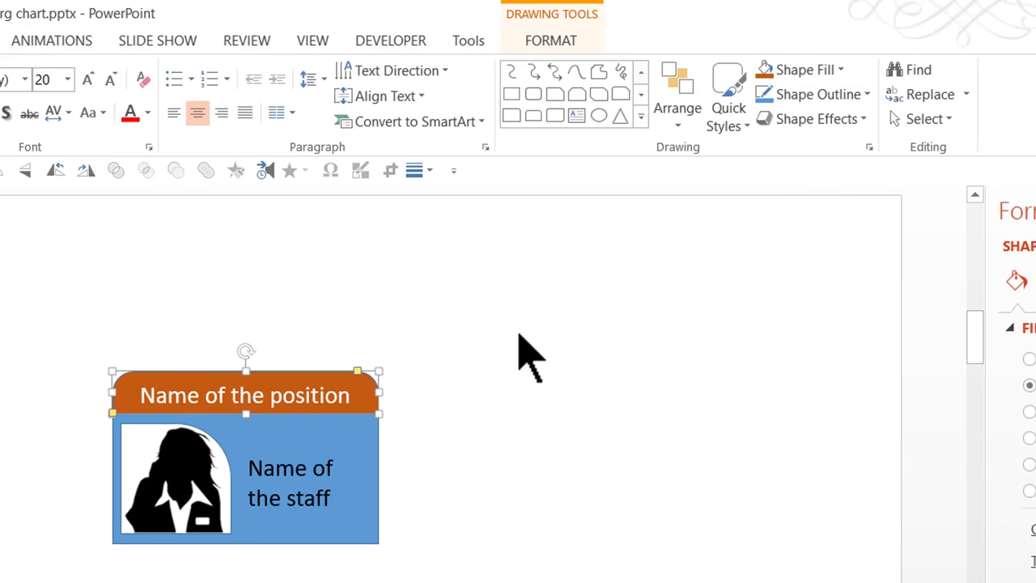
{"action": "left_click", "coordinate": [810, 94]}
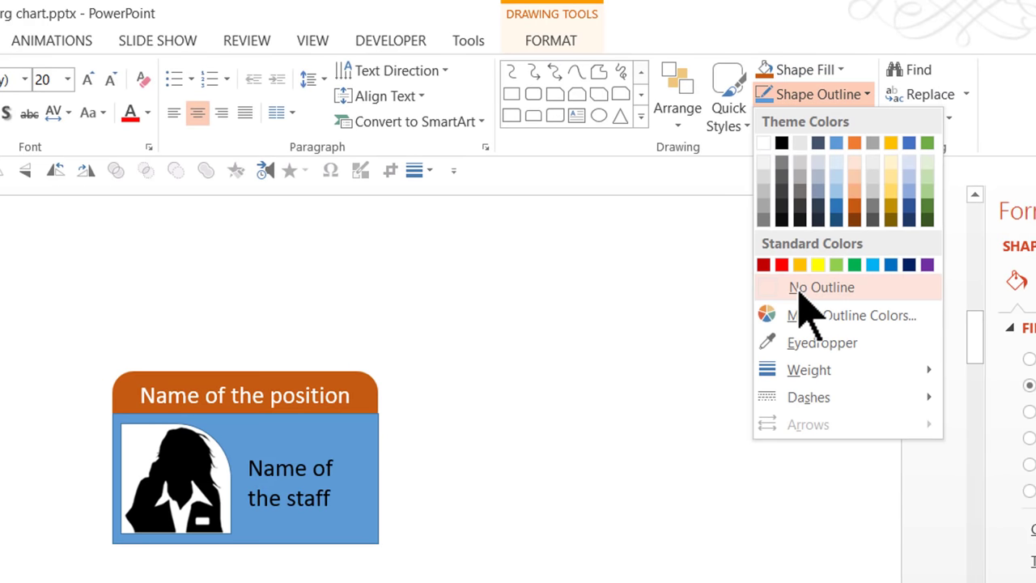
{"action": "left_click", "coordinate": [821, 286]}
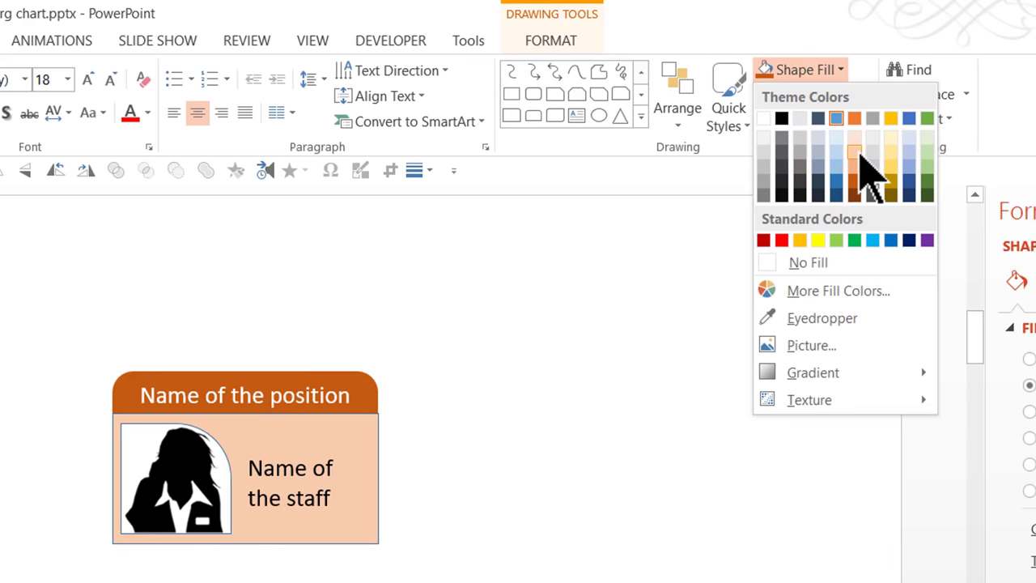
{"action": "left_click", "coordinate": [457, 466]}
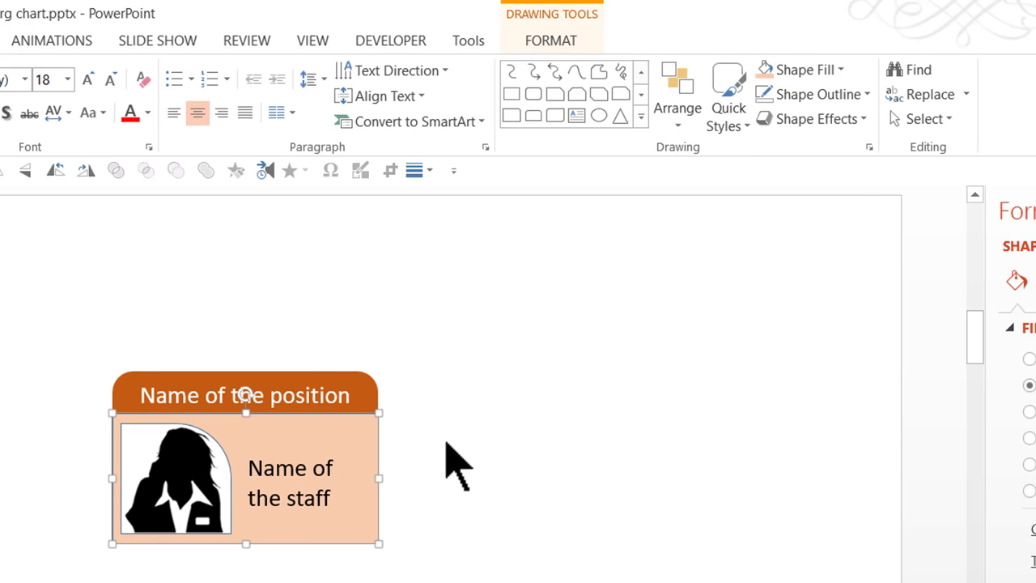
{"action": "mouse_move", "coordinate": [820, 94]}
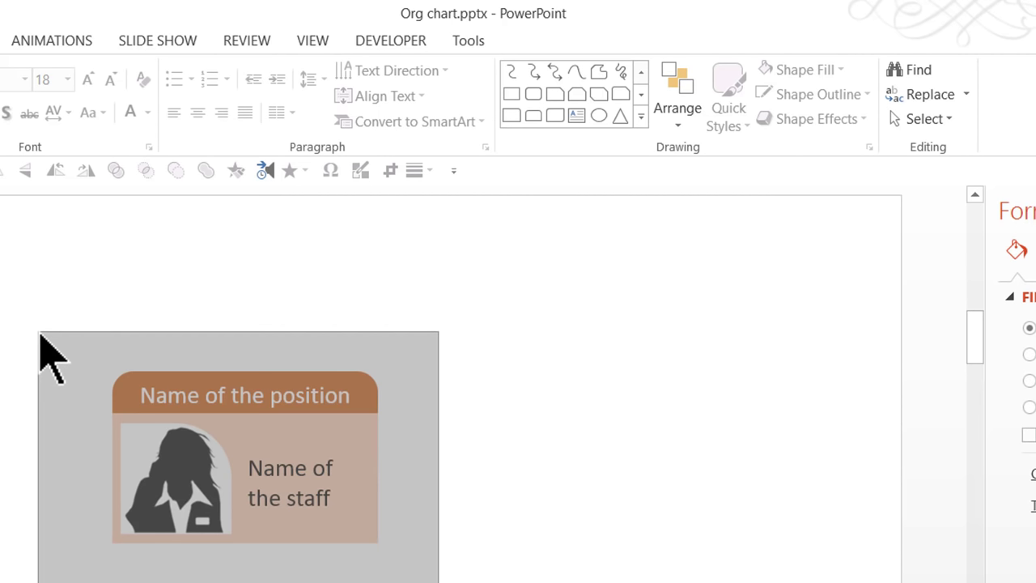
Step: Group the header, silhouette, caption and peach box with Ctrl+G, then select the group
{"action": "key", "text": "ctrl+g"}
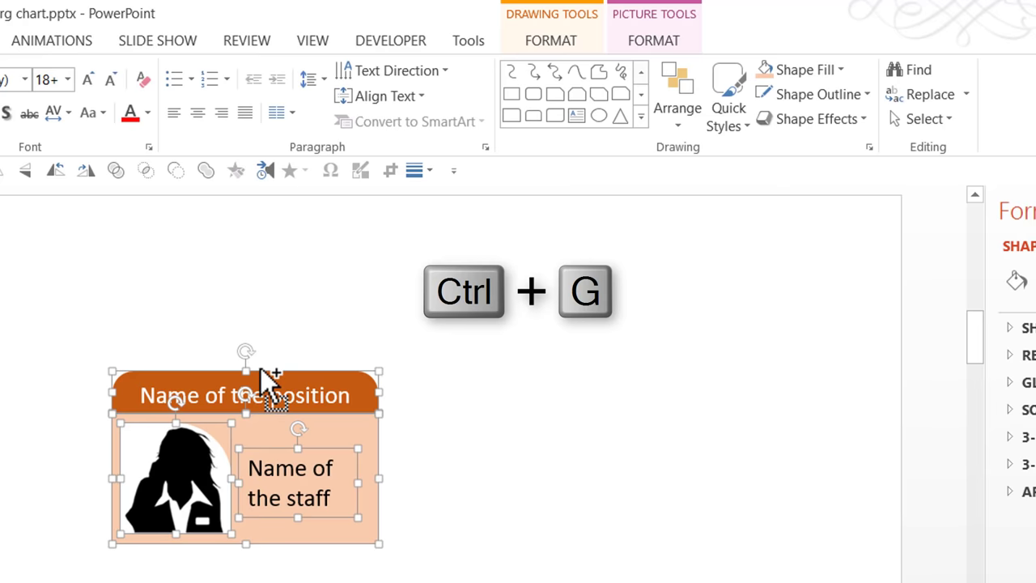
{"action": "key", "text": "ctrl+g"}
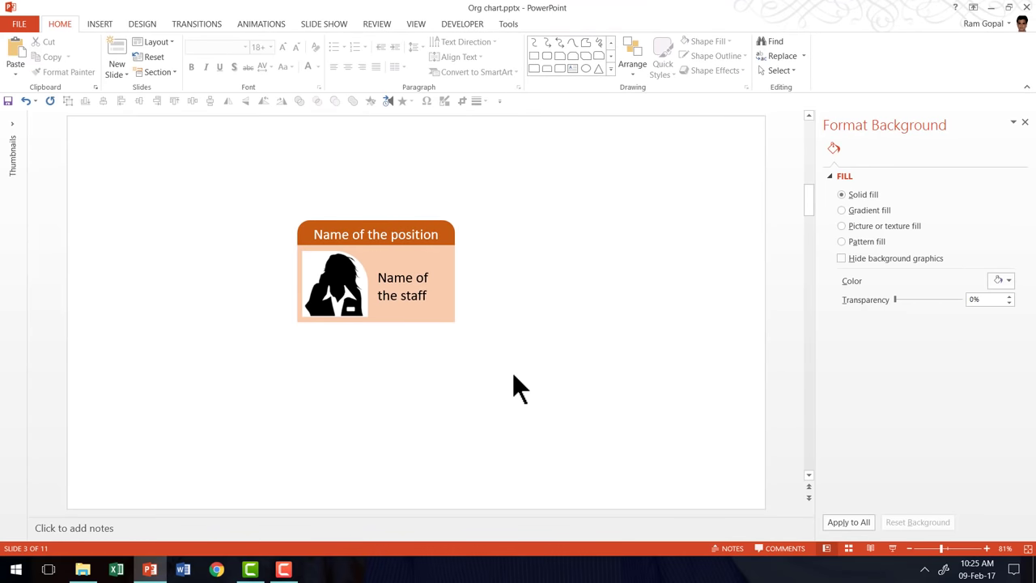
{"action": "scroll", "scroll_direction": "up", "scroll_amount": 3}
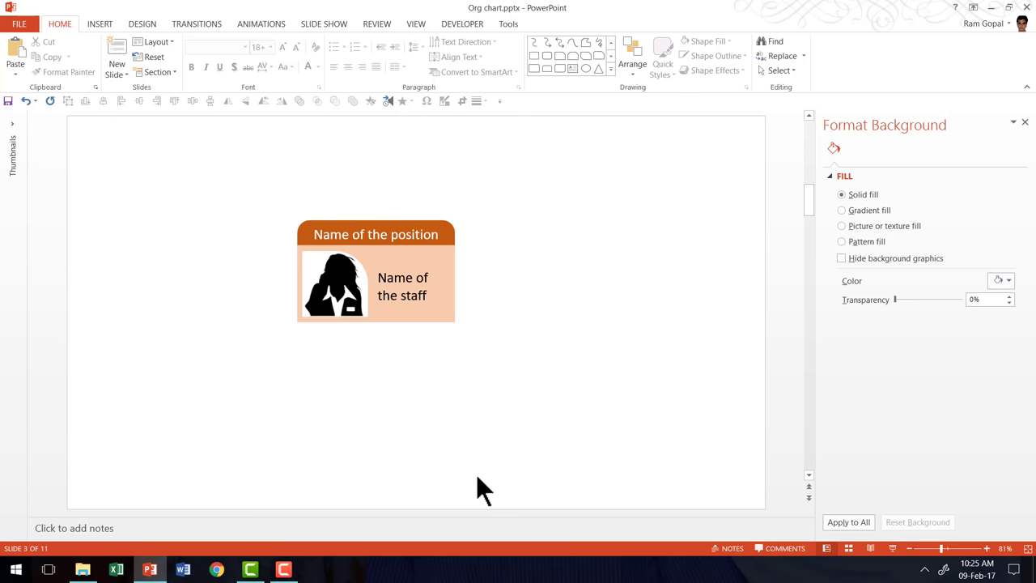
{"action": "mouse_move", "coordinate": [510, 429]}
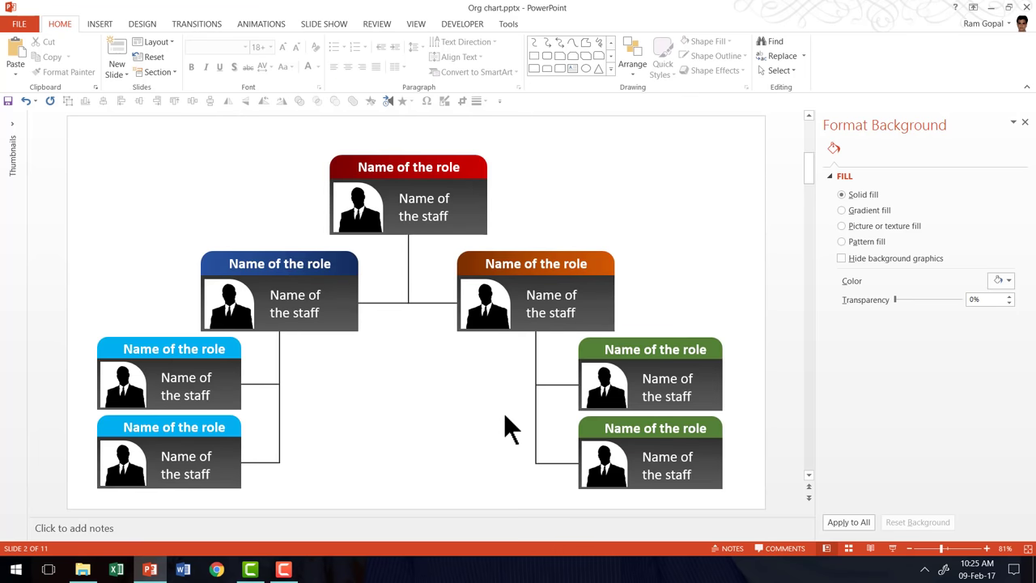
{"action": "mouse_move", "coordinate": [437, 421]}
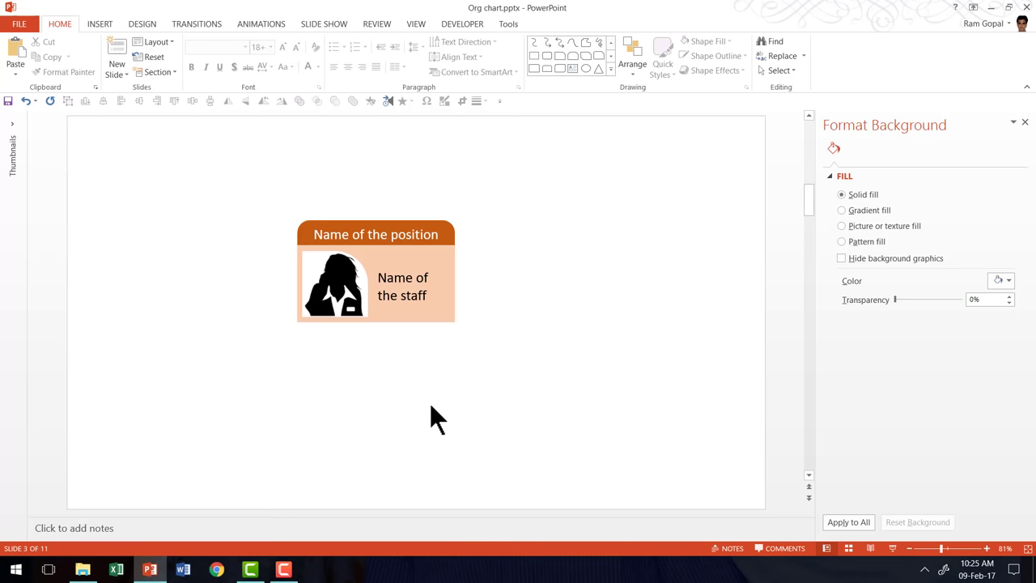
{"action": "left_click", "coordinate": [376, 271]}
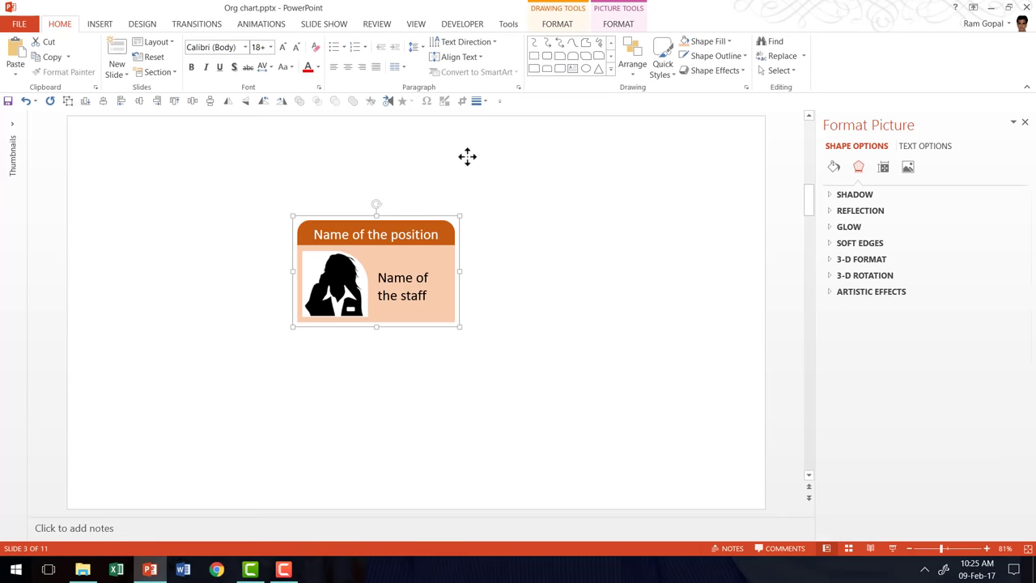
Step: Move the card to the top; give a copy a red header and 255,109,109 body
{"action": "left_click_drag", "start_coordinate": [376, 271], "coordinate": [413, 182]}
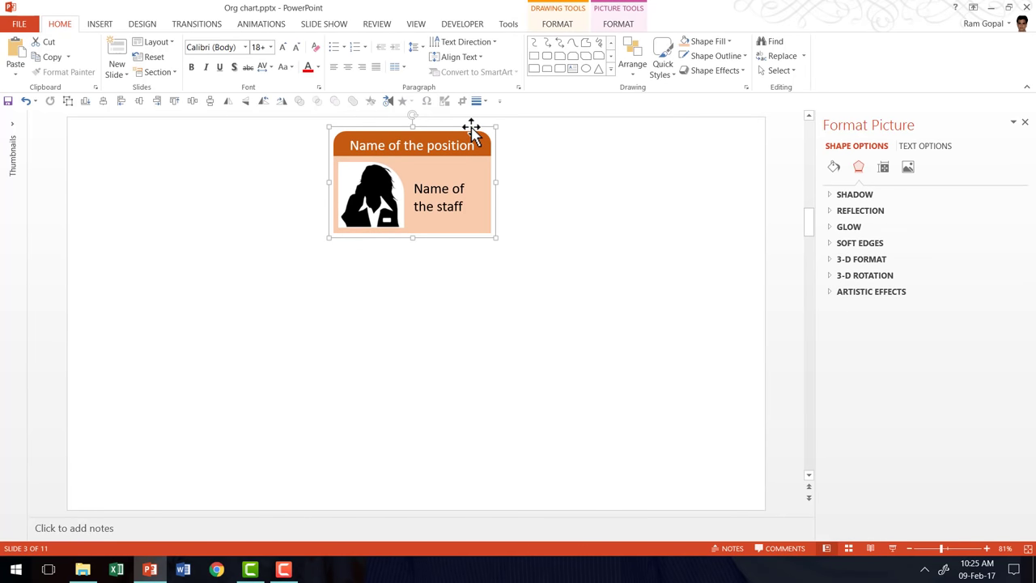
{"action": "mouse_move", "coordinate": [458, 130]}
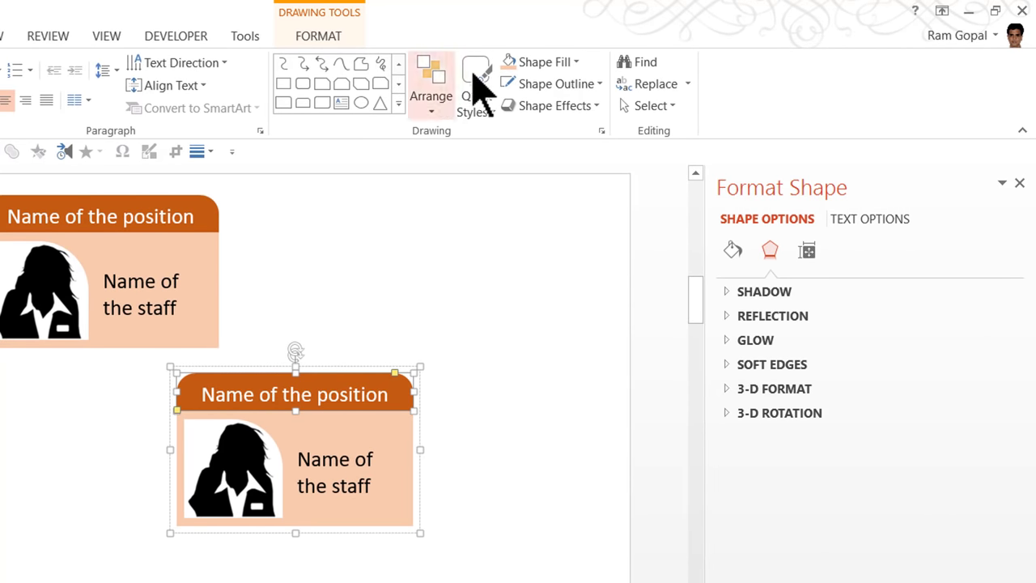
{"action": "left_click", "coordinate": [543, 62]}
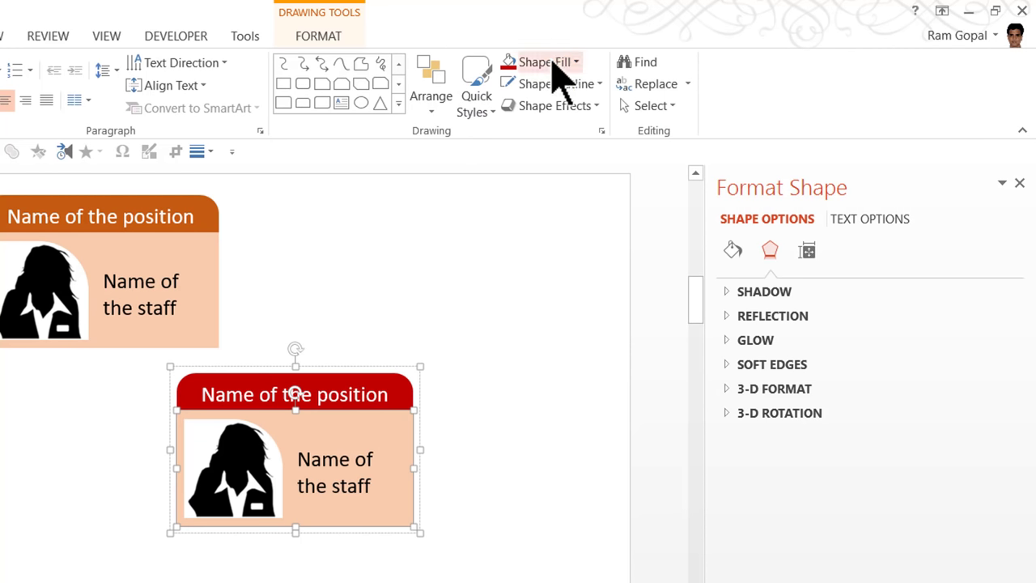
{"action": "left_click", "coordinate": [541, 61]}
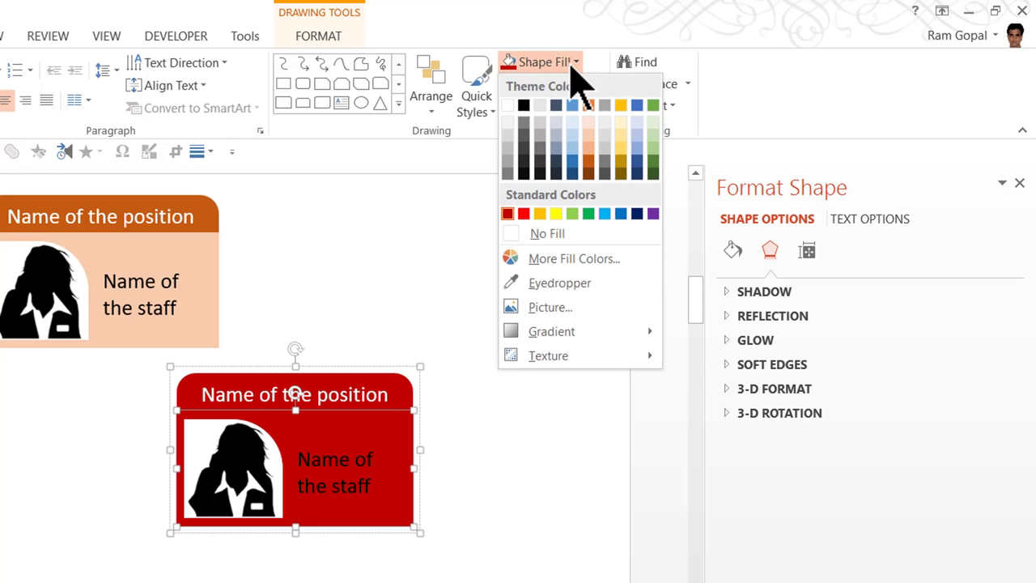
{"action": "left_click", "coordinate": [588, 213]}
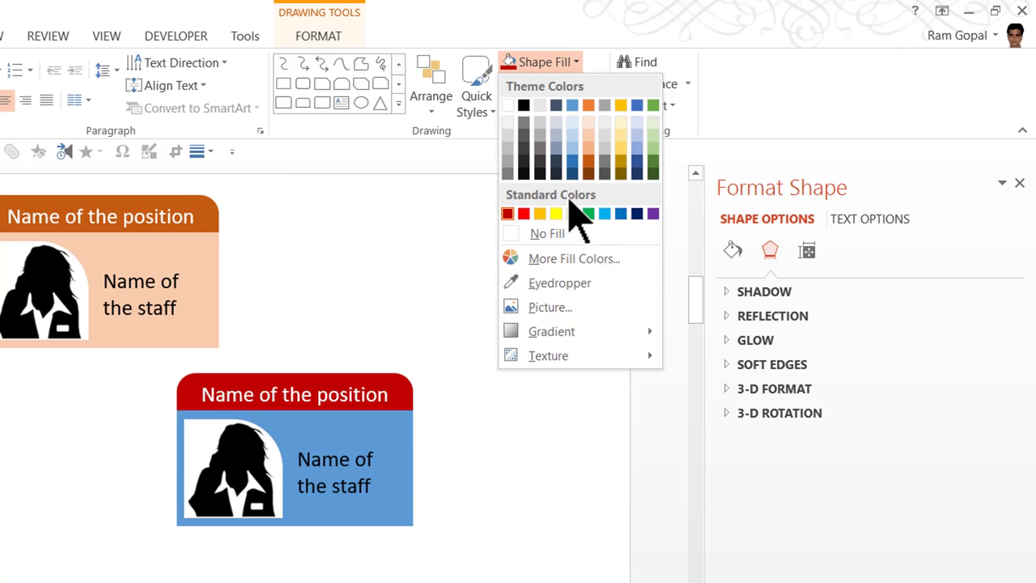
{"action": "left_click", "coordinate": [574, 259]}
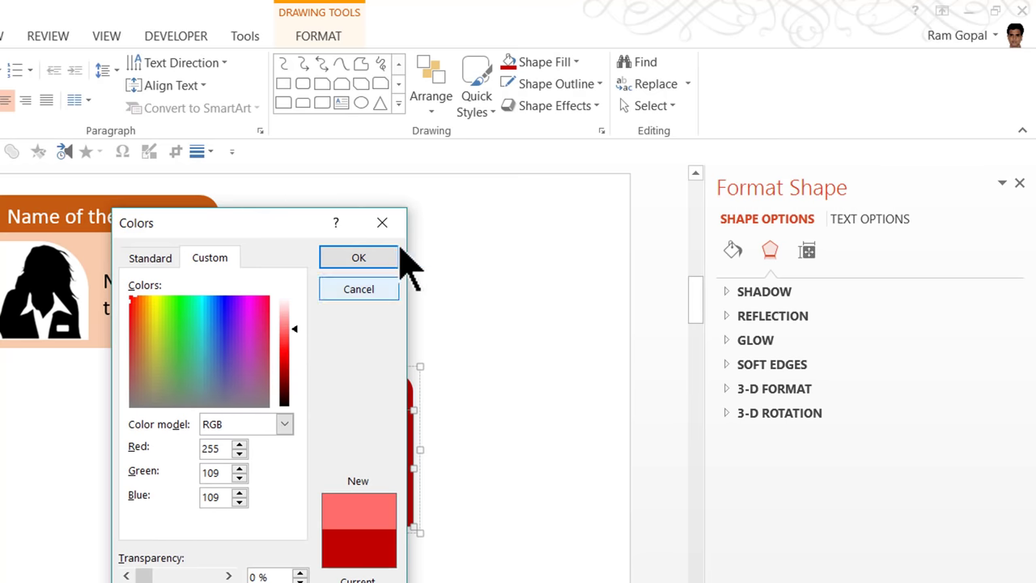
{"action": "left_click", "coordinate": [358, 256]}
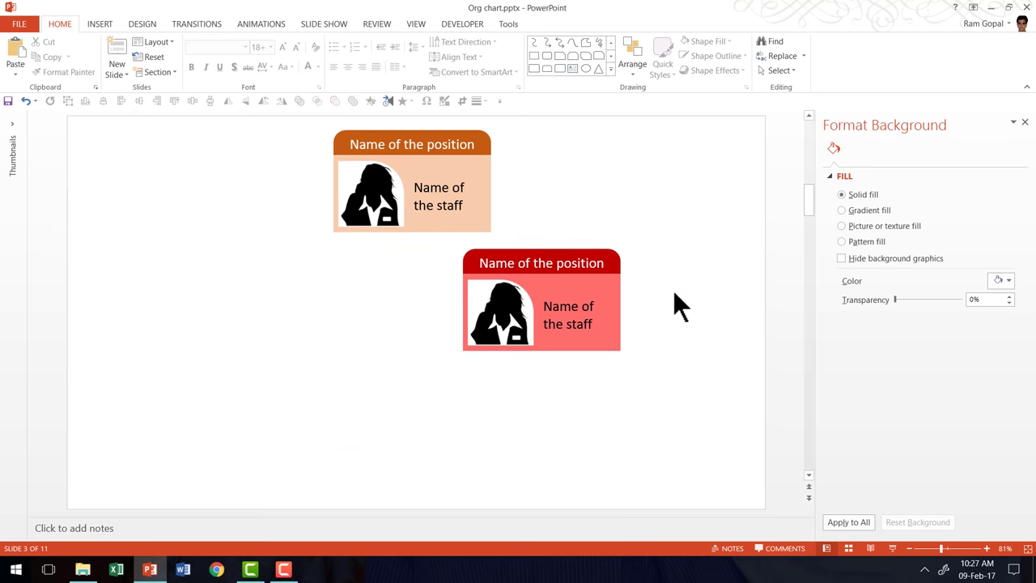
{"action": "mouse_move", "coordinate": [570, 458]}
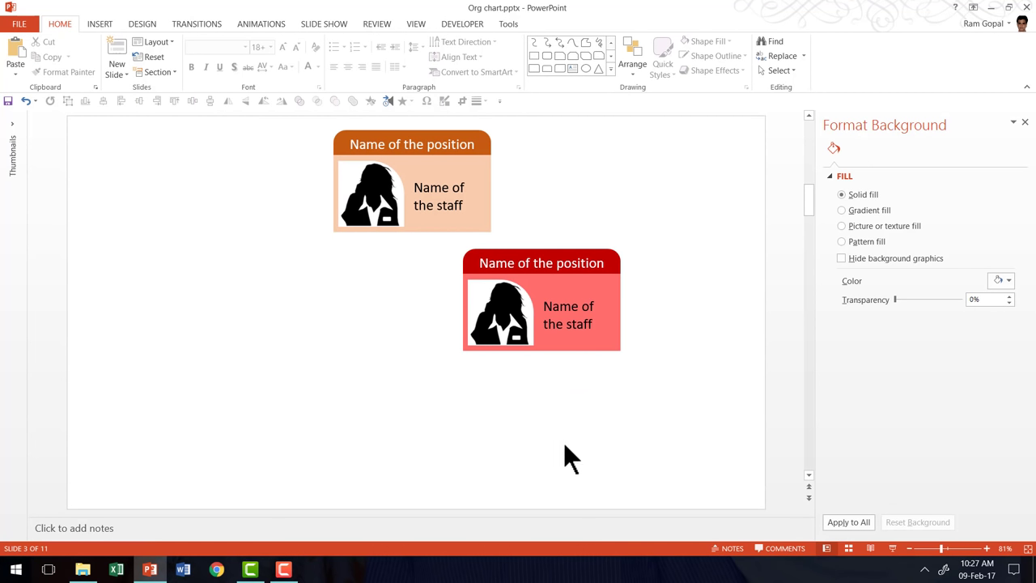
Step: Place a third orange-and-peach card copy below and right of the red card
{"action": "left_click", "coordinate": [412, 194]}
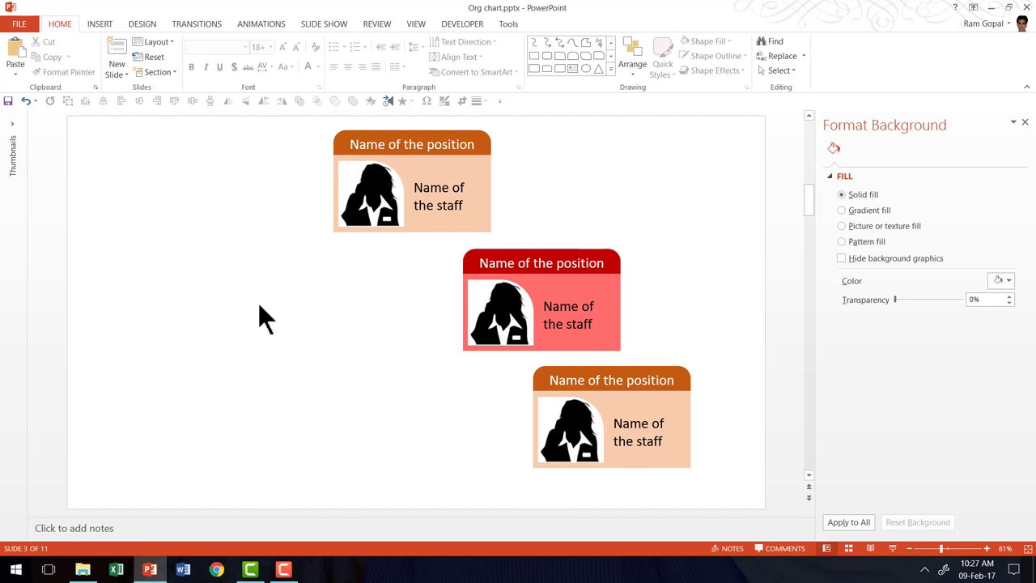
{"action": "mouse_move", "coordinate": [638, 523]}
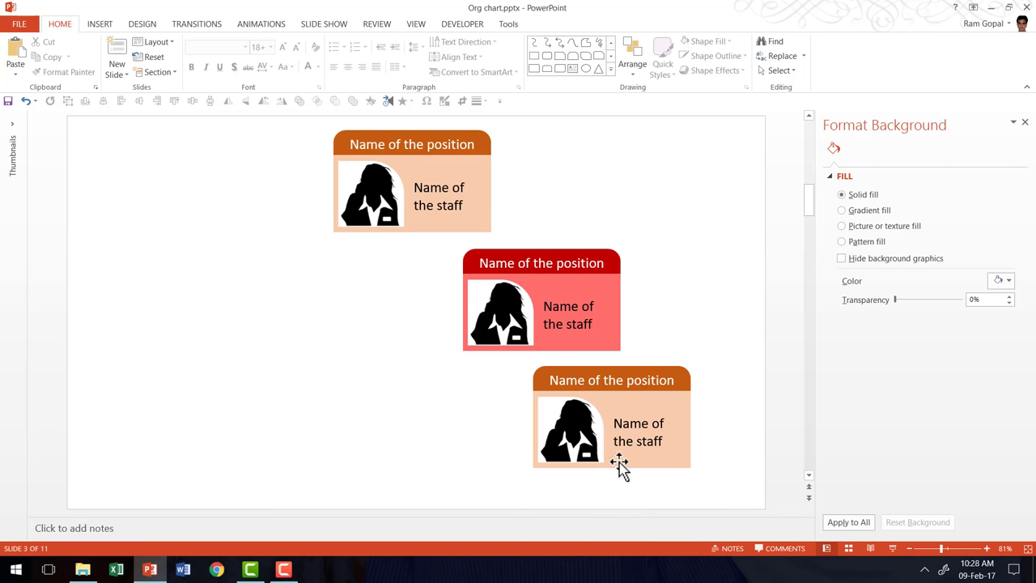
{"action": "mouse_move", "coordinate": [579, 458]}
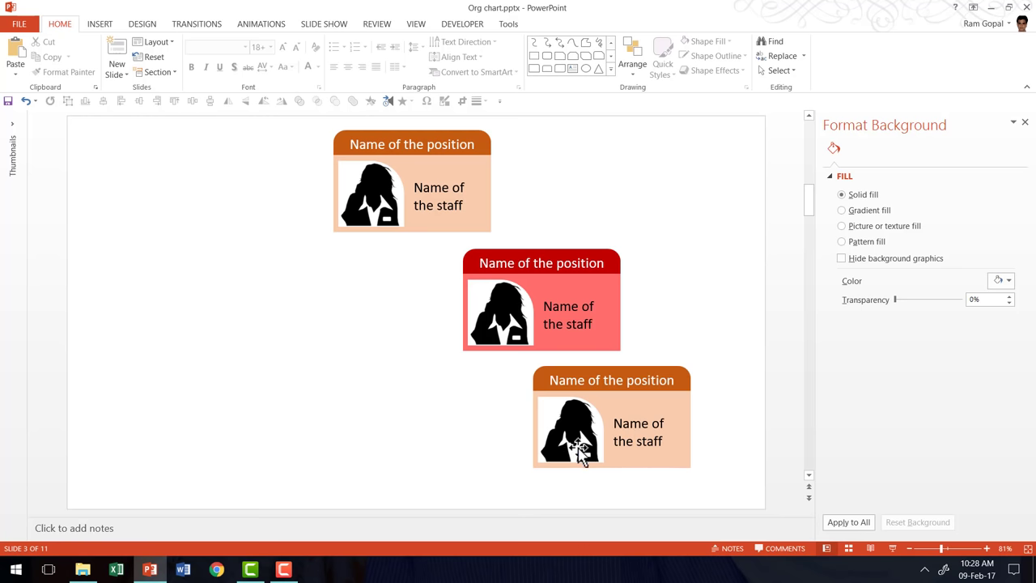
{"action": "mouse_move", "coordinate": [591, 203]}
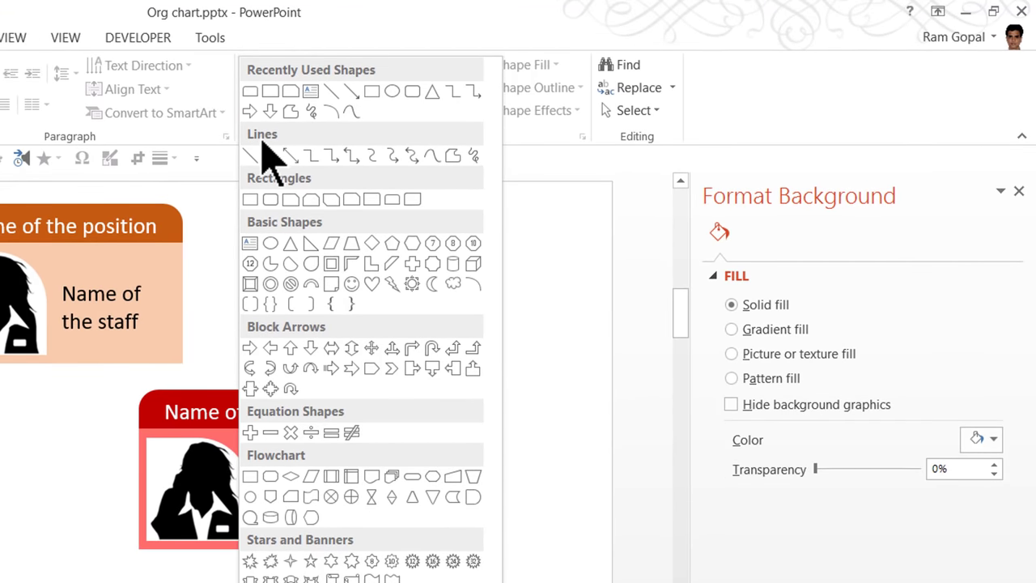
{"action": "mouse_move", "coordinate": [310, 155]}
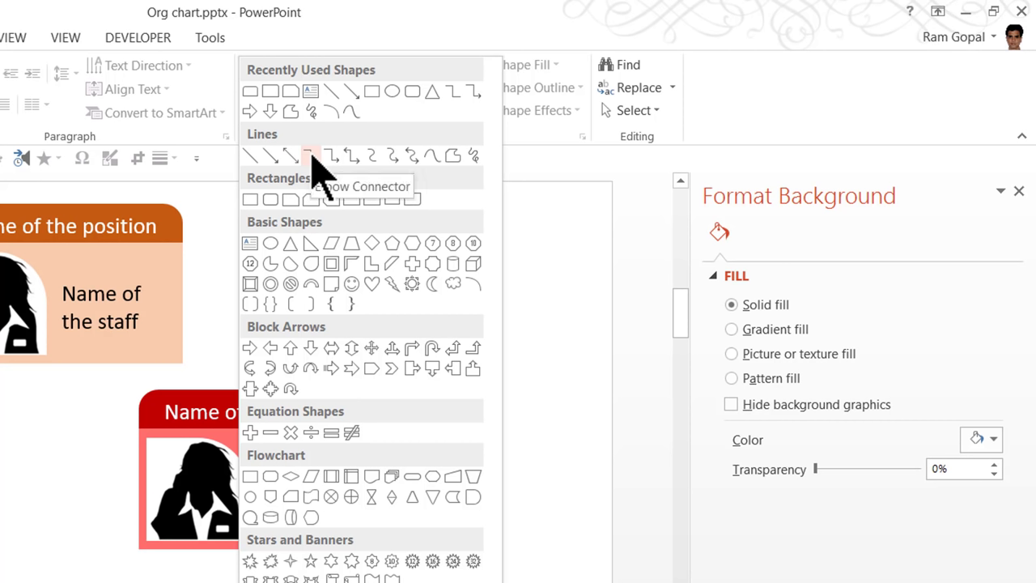
{"action": "mouse_move", "coordinate": [162, 559]}
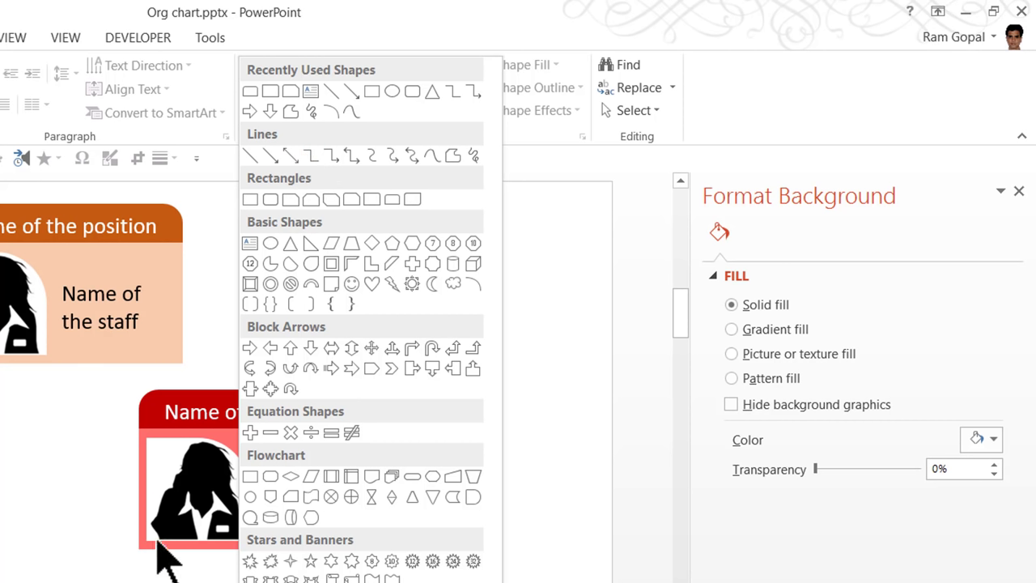
{"action": "mouse_move", "coordinate": [312, 157]}
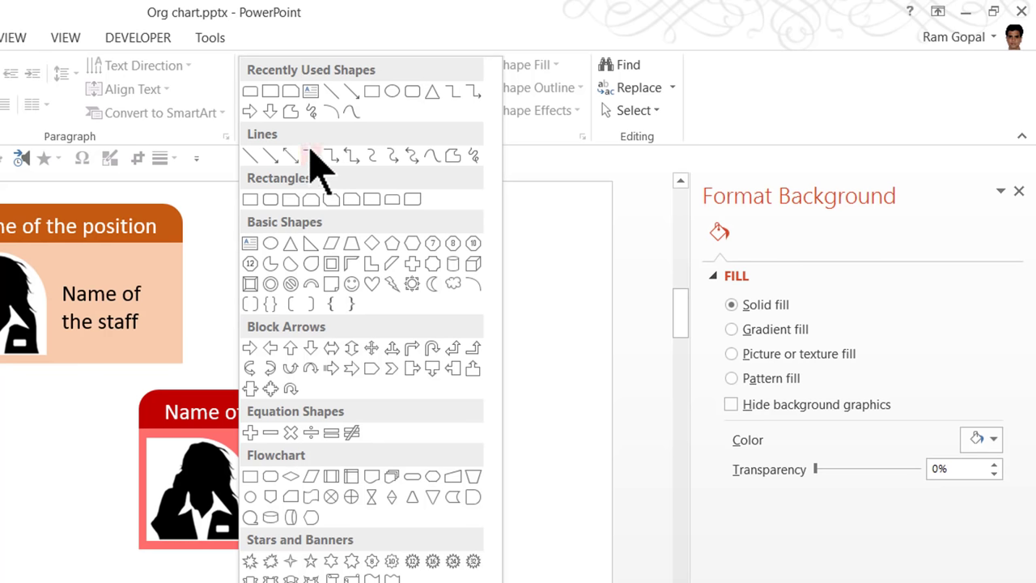
Step: Lock Elbow Connector drawing mode and connect the top card to the red card's left side
{"action": "right_click", "coordinate": [311, 155]}
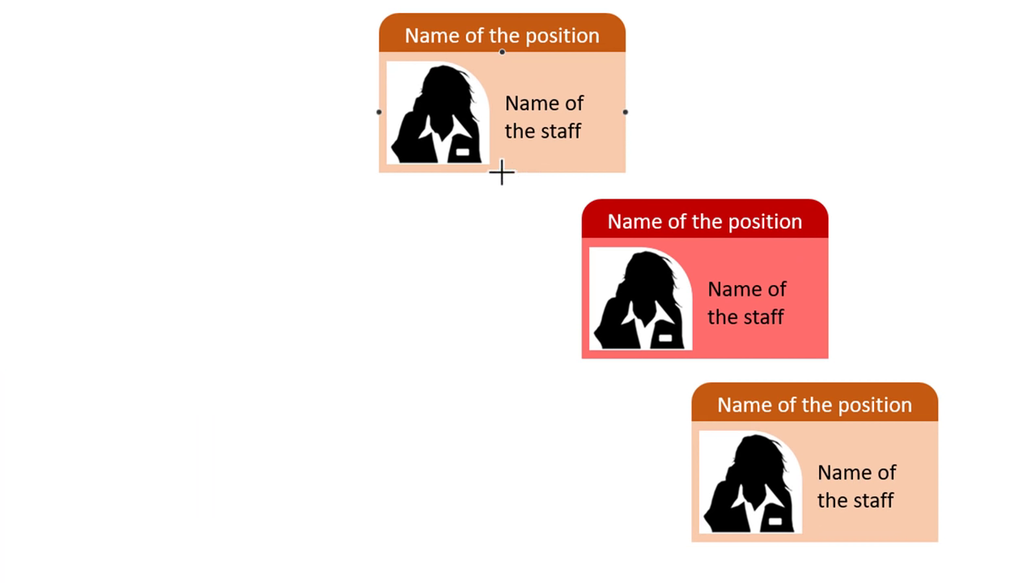
{"action": "left_click", "coordinate": [704, 296]}
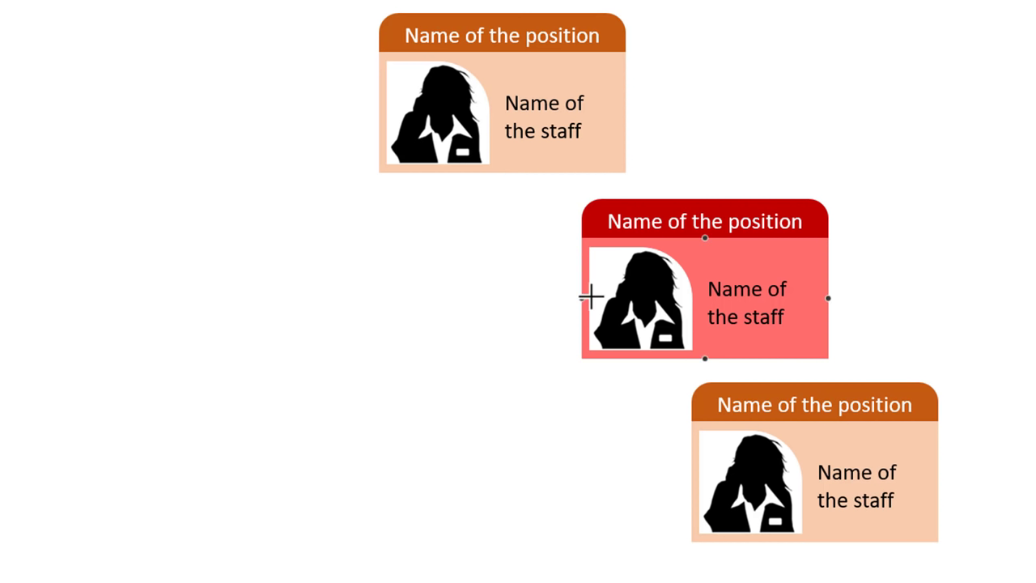
{"action": "left_click_drag", "start_coordinate": [502, 172], "coordinate": [584, 299]}
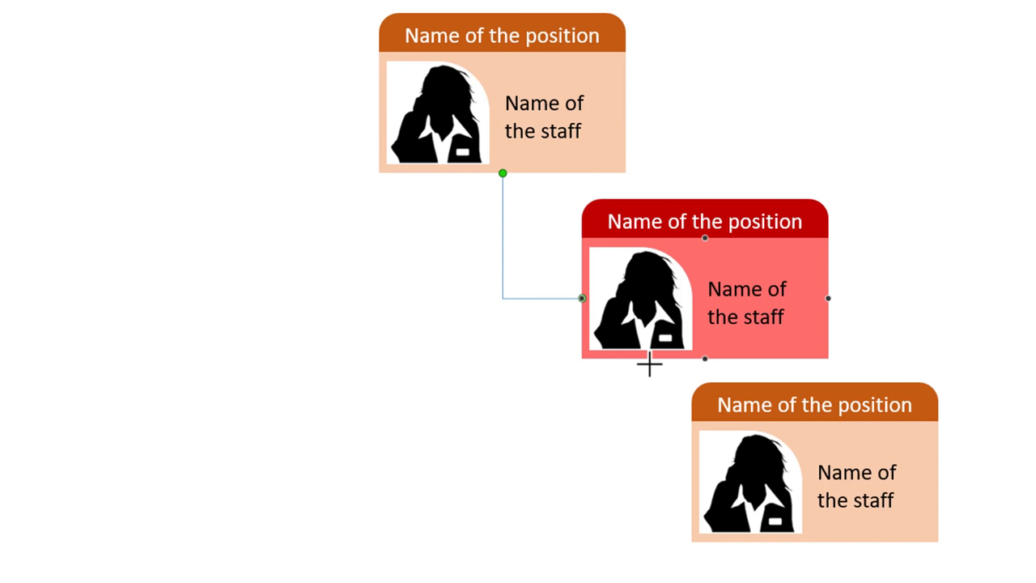
{"action": "mouse_move", "coordinate": [709, 356]}
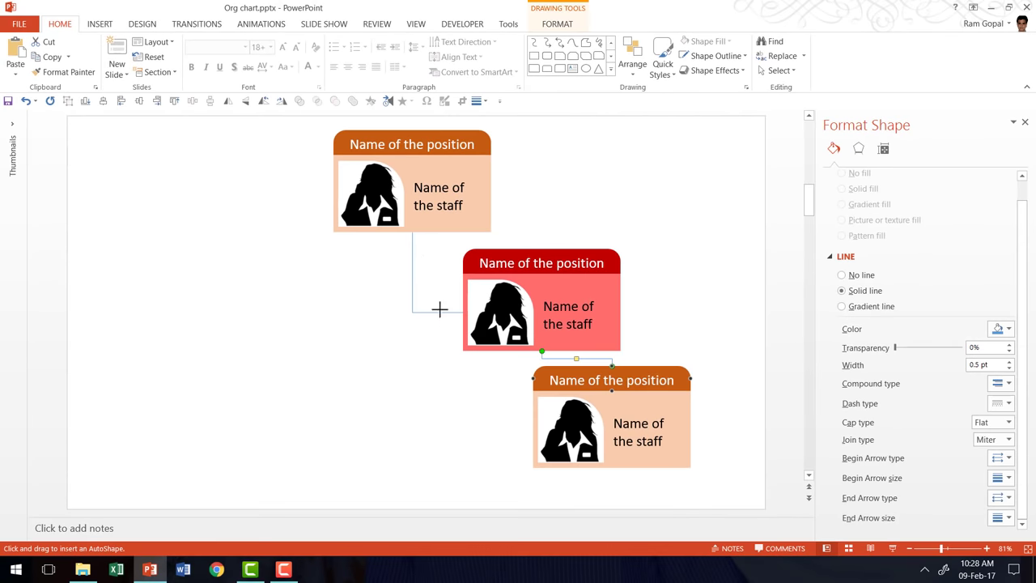
{"action": "mouse_move", "coordinate": [489, 334]}
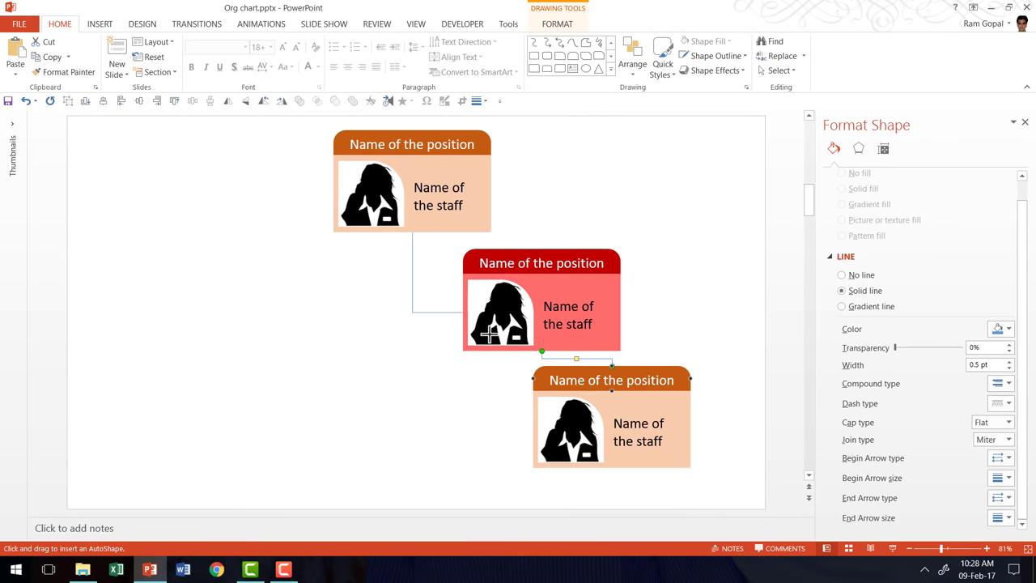
{"action": "mouse_move", "coordinate": [612, 68]}
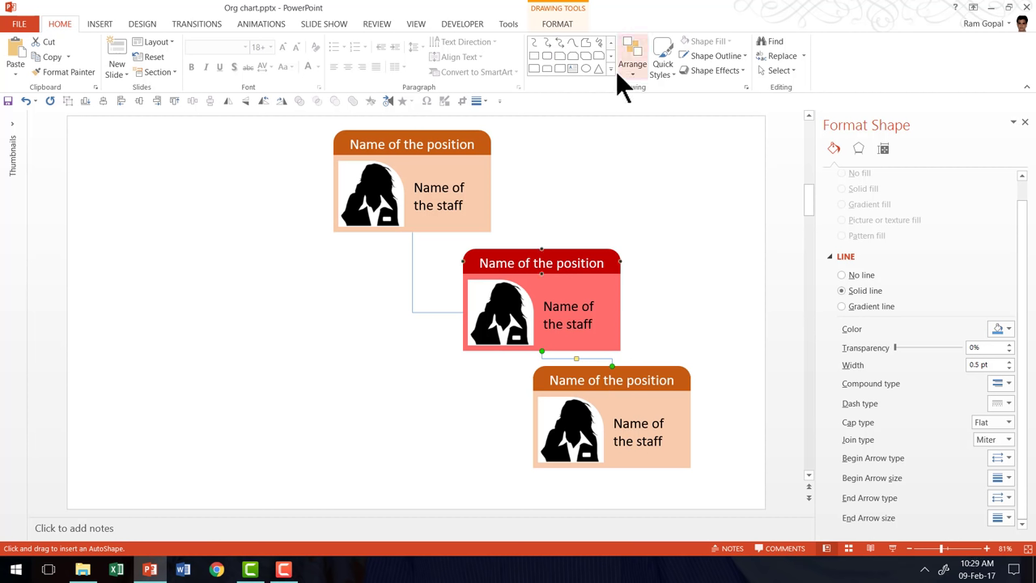
Step: Add the red-to-bottom connector, then make both connectors dark with a heavier weight
{"action": "left_click", "coordinate": [611, 76]}
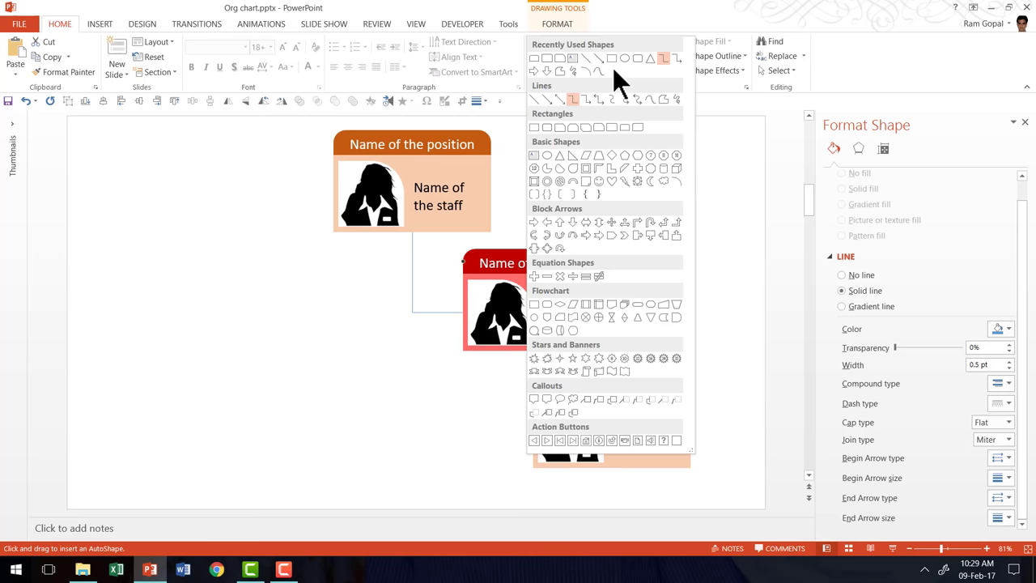
{"action": "mouse_move", "coordinate": [574, 99]}
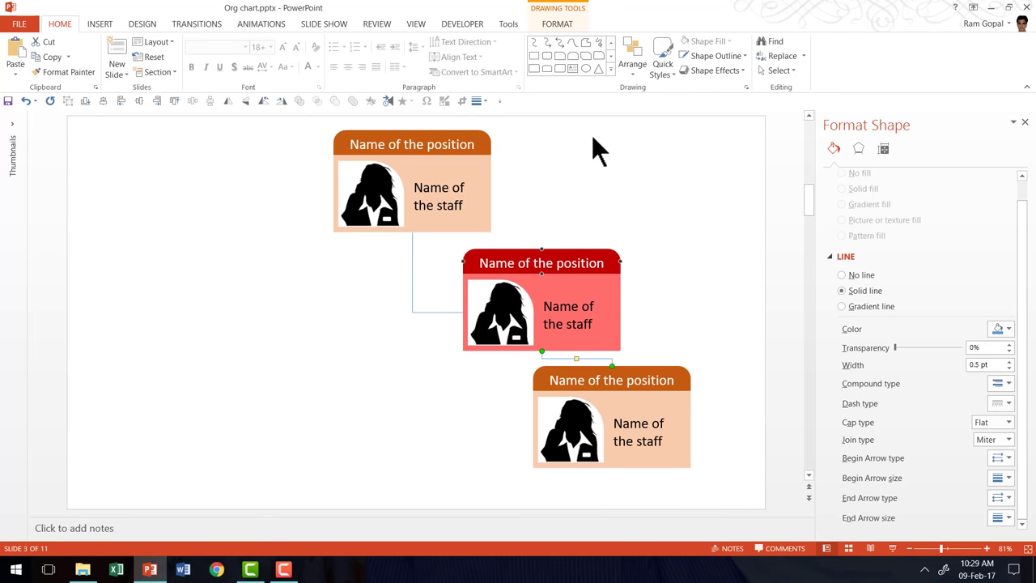
{"action": "mouse_move", "coordinate": [619, 207]}
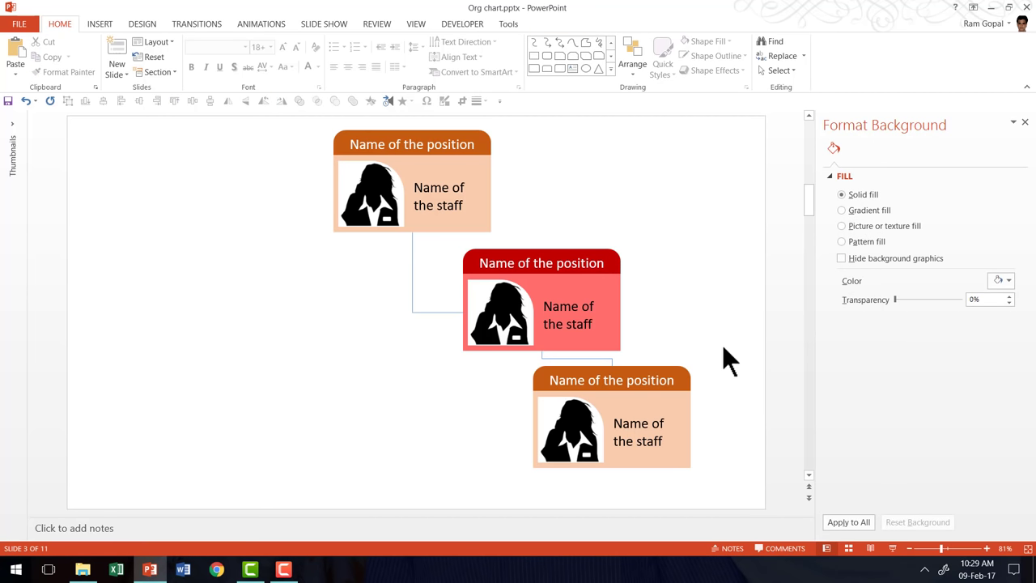
{"action": "mouse_move", "coordinate": [461, 267]}
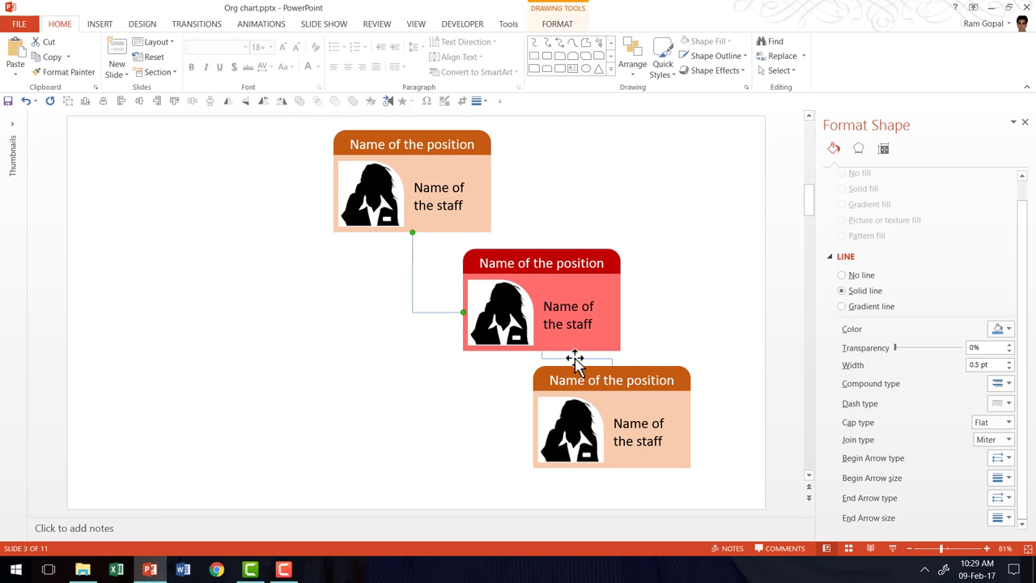
{"action": "left_click", "coordinate": [711, 56]}
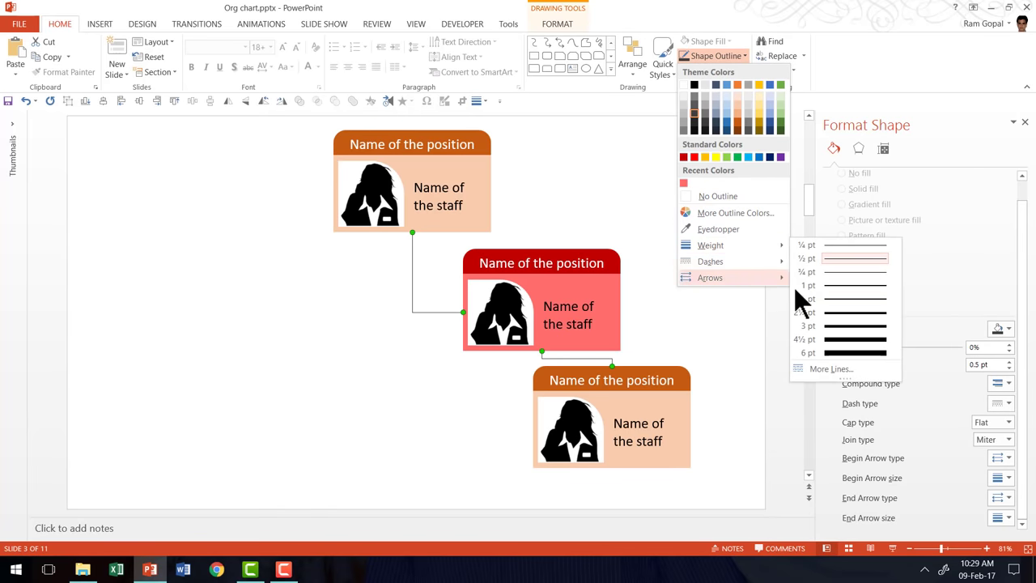
{"action": "left_click", "coordinate": [688, 332]}
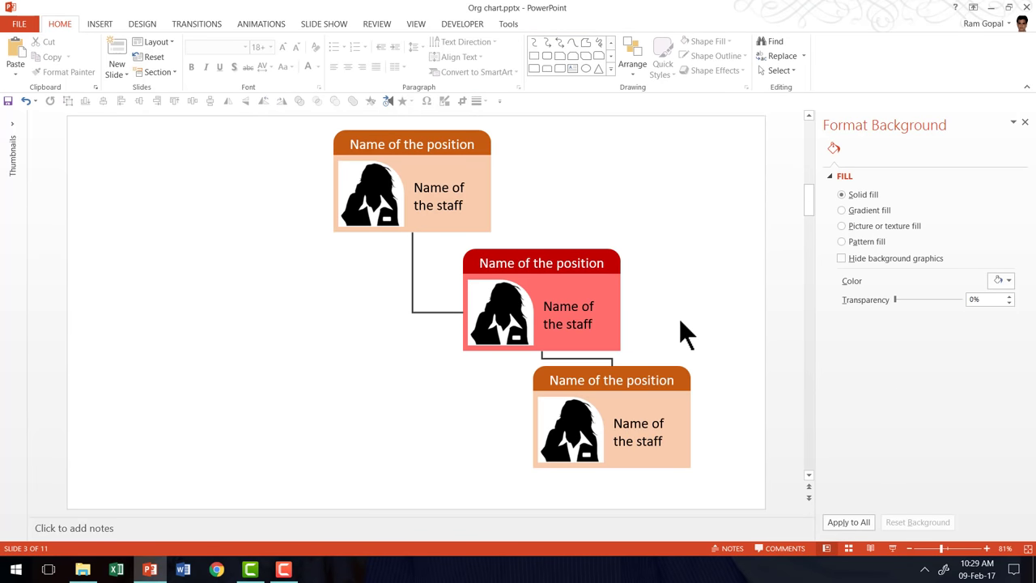
{"action": "mouse_move", "coordinate": [711, 291]}
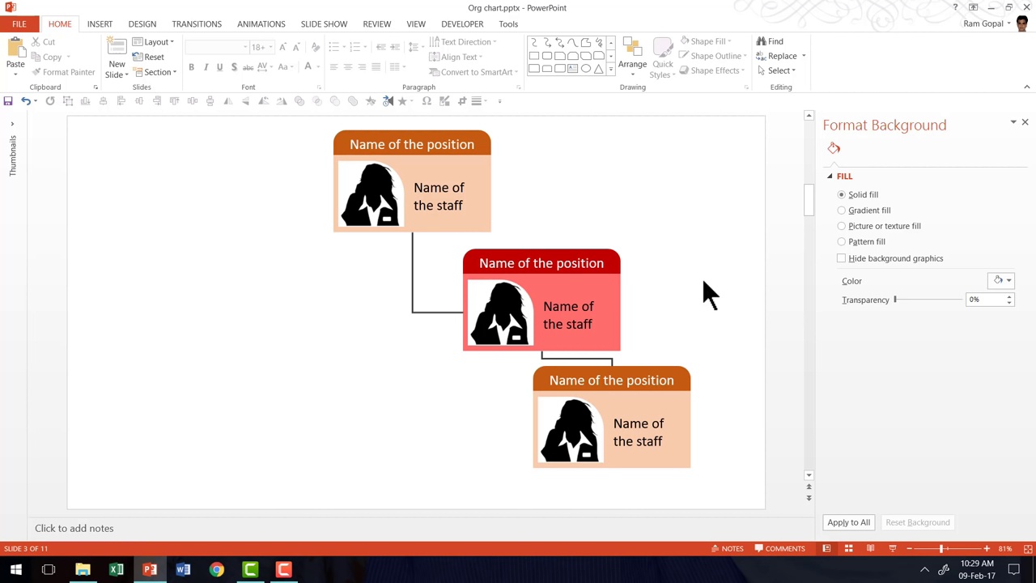
{"action": "mouse_move", "coordinate": [466, 223]}
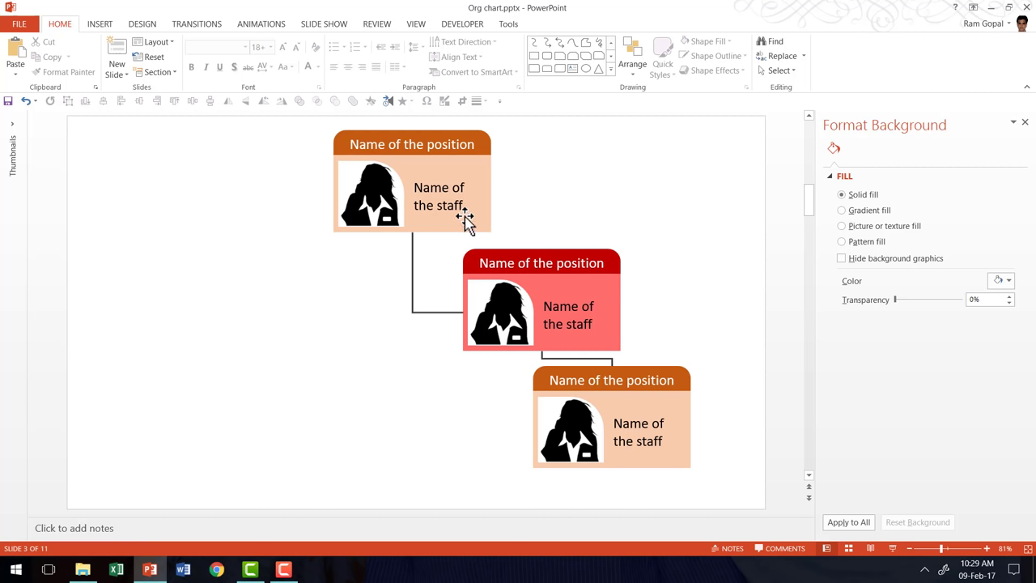
{"action": "mouse_move", "coordinate": [368, 212]}
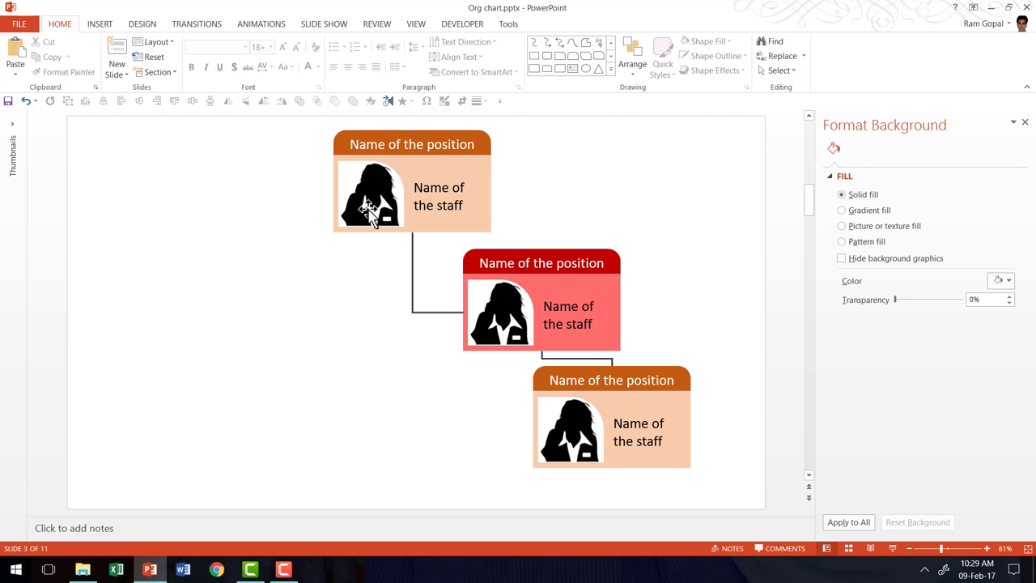
{"action": "mouse_move", "coordinate": [356, 223]}
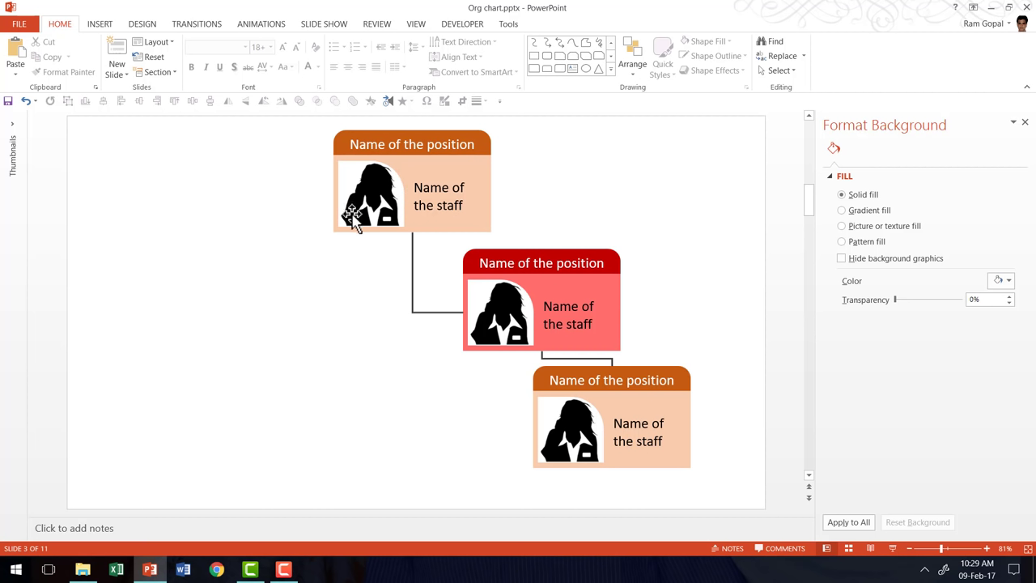
{"action": "mouse_move", "coordinate": [676, 291]}
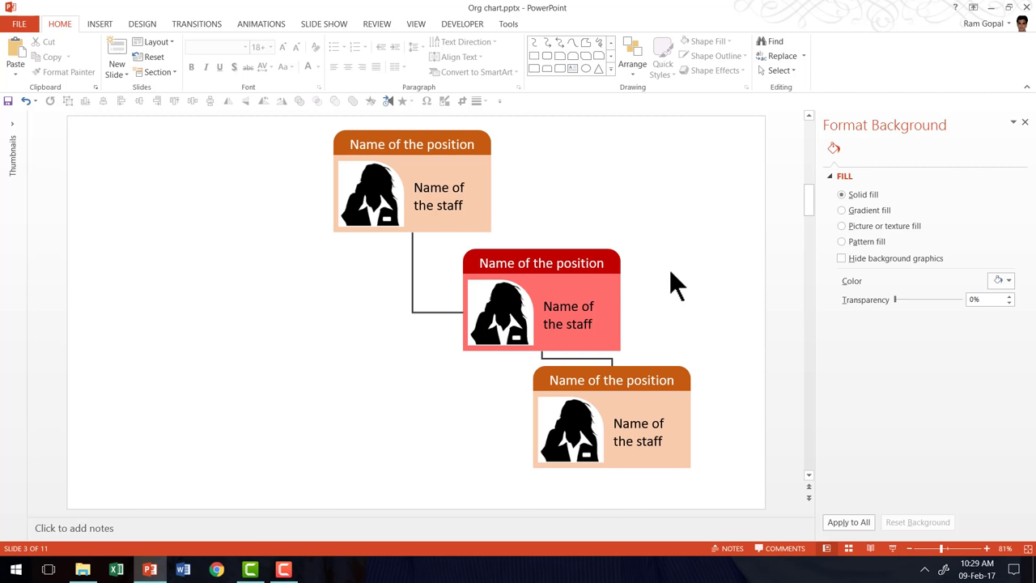
{"action": "mouse_move", "coordinate": [673, 268]}
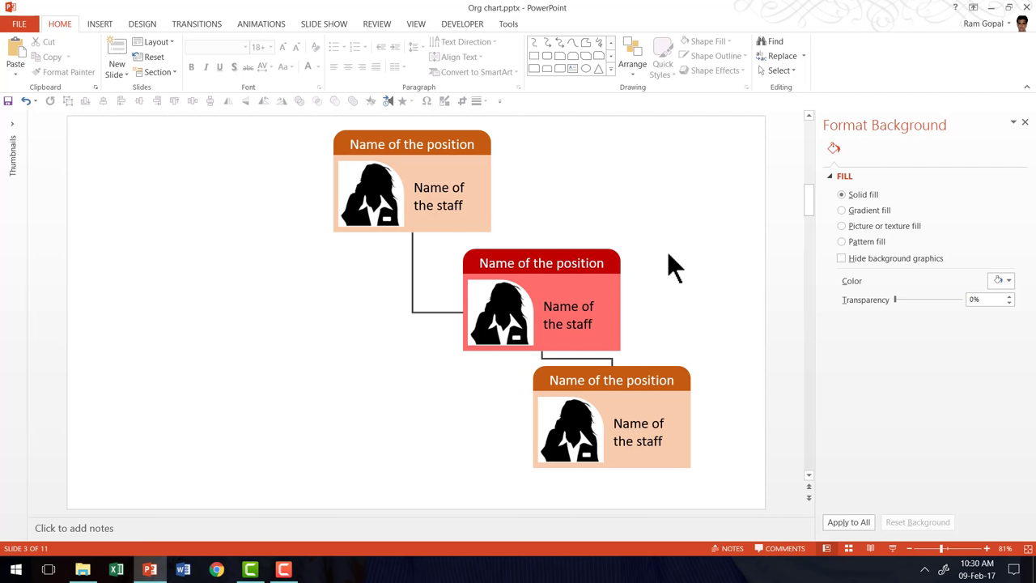
{"action": "mouse_move", "coordinate": [765, 299]}
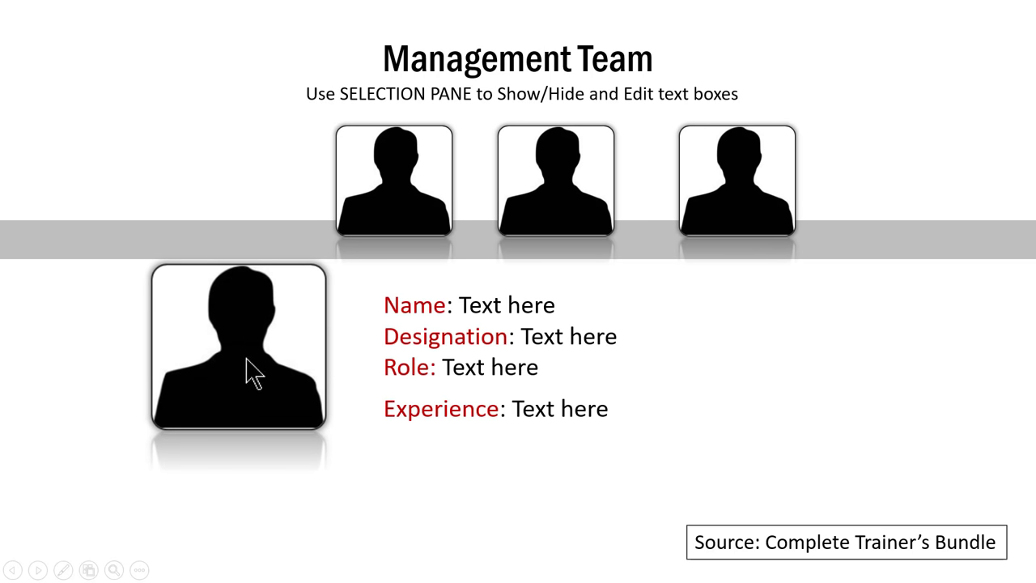
{"action": "mouse_move", "coordinate": [959, 404]}
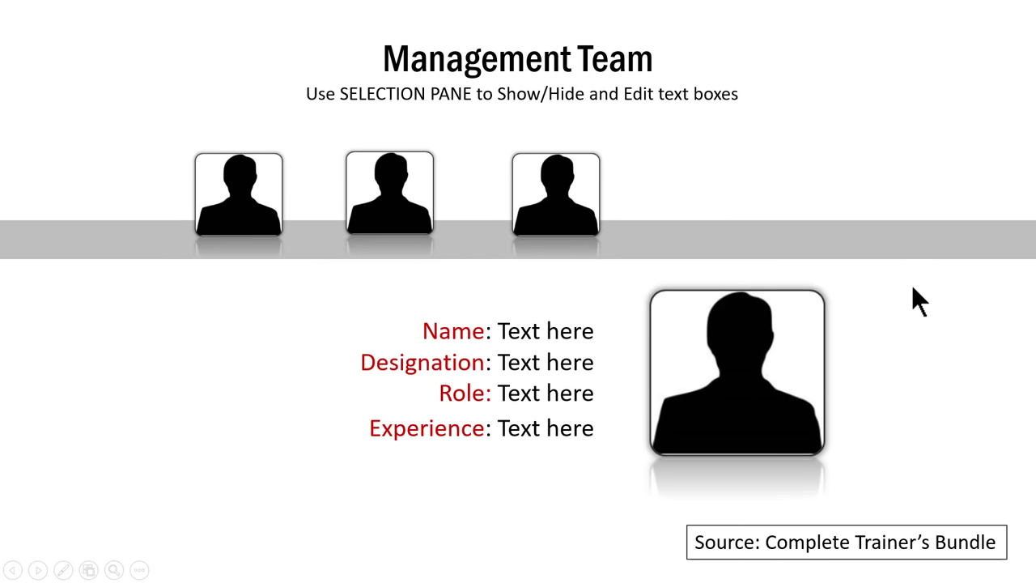
{"action": "mouse_move", "coordinate": [872, 336]}
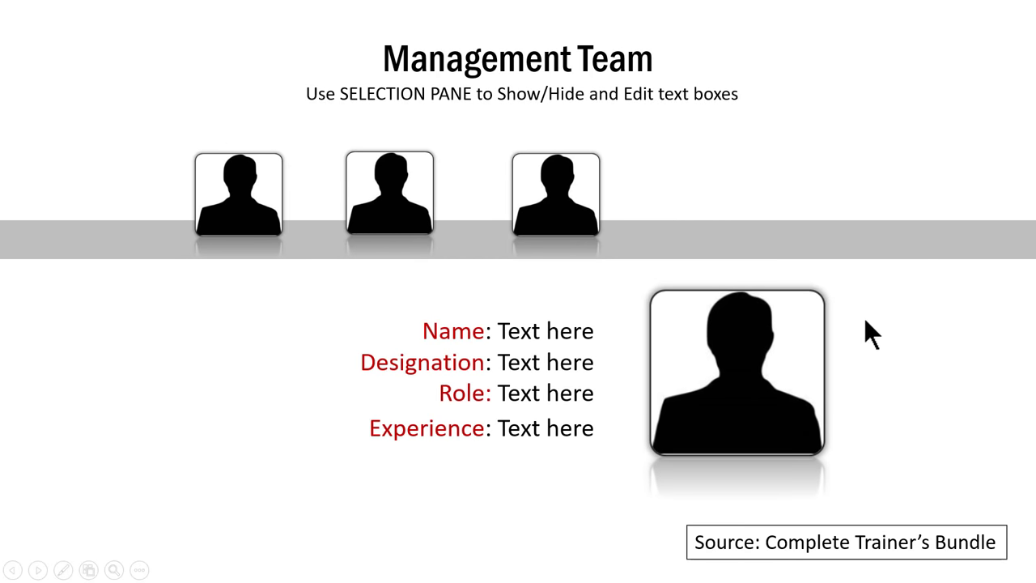
{"action": "mouse_move", "coordinate": [862, 344]}
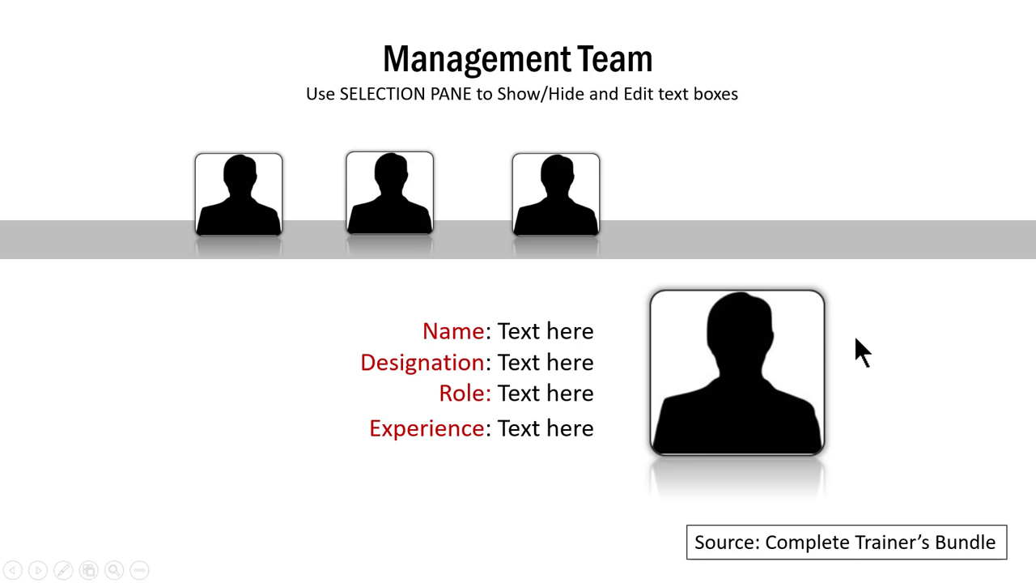
{"action": "mouse_move", "coordinate": [895, 397]}
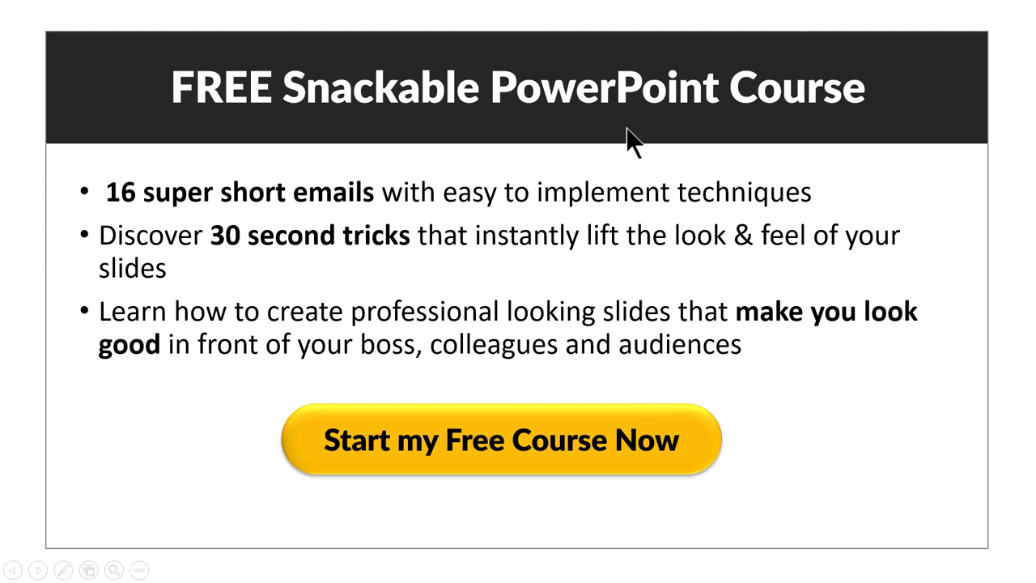
{"action": "mouse_move", "coordinate": [617, 491]}
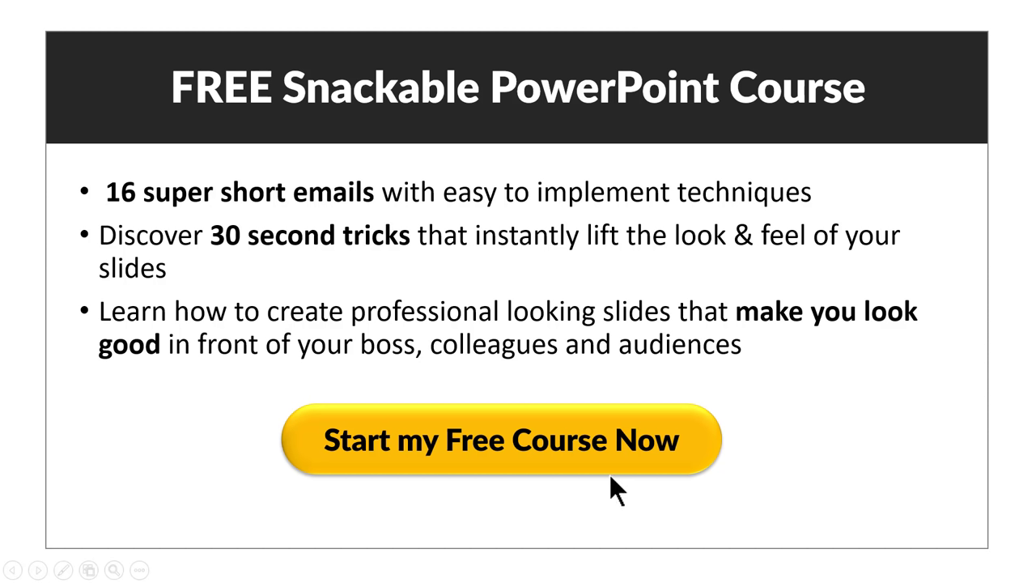